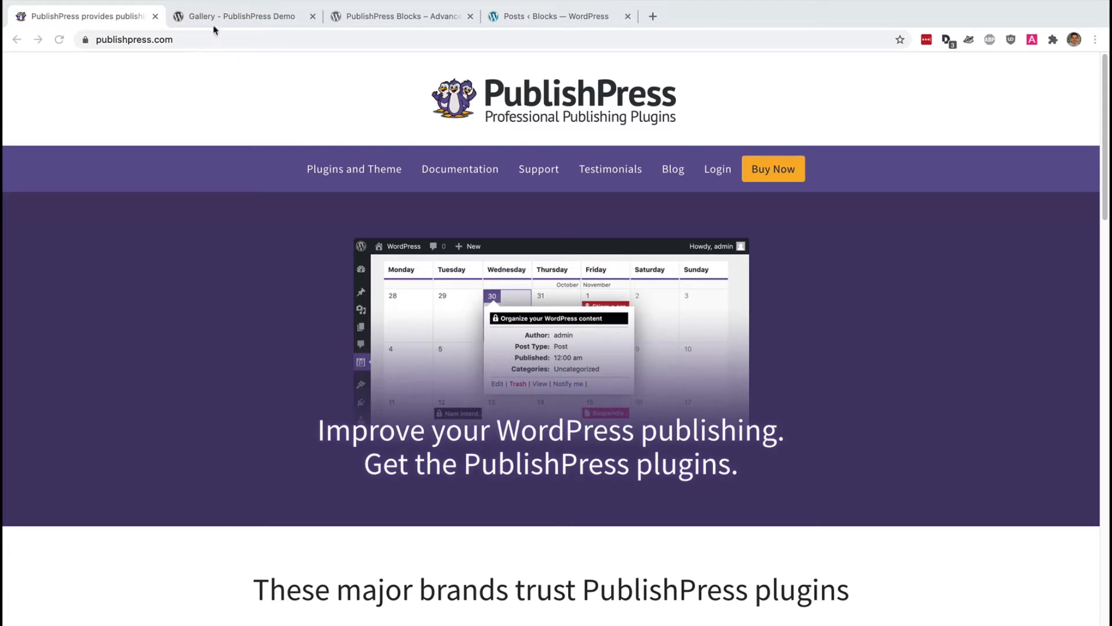
- Switch to the PublishPress demo Gallery page with three captioned photos
{"action": "left_click", "coordinate": [241, 15]}
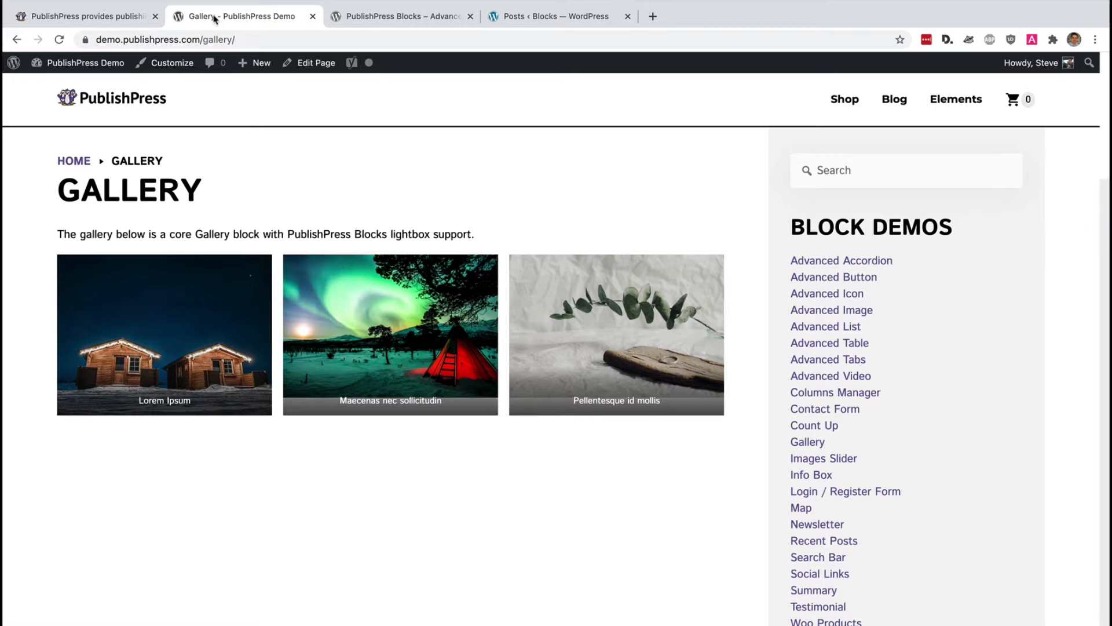
{"action": "mouse_move", "coordinate": [308, 186]}
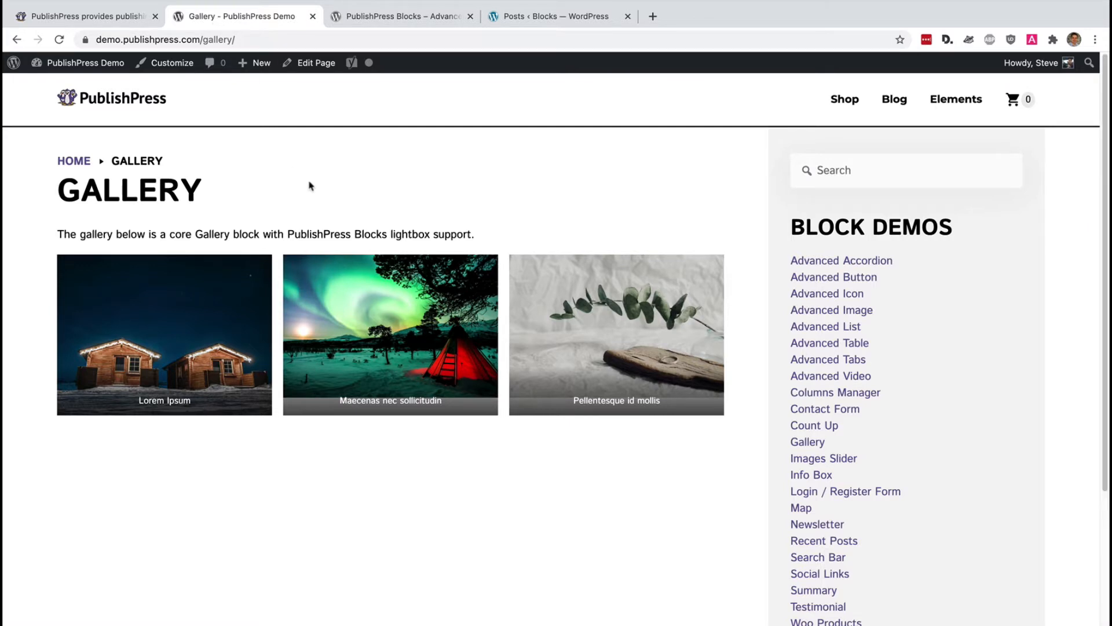
{"action": "mouse_move", "coordinate": [175, 293]}
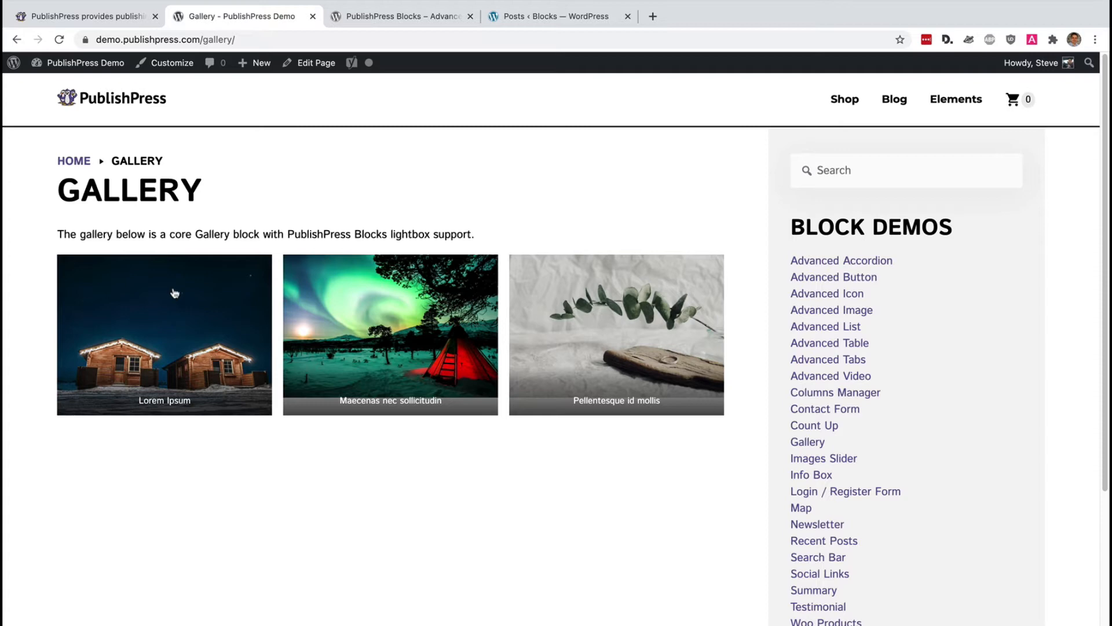
- Enlarge the cabin photo in the lightbox, then go to the PublishPress Blocks plugin page
{"action": "left_click", "coordinate": [164, 334]}
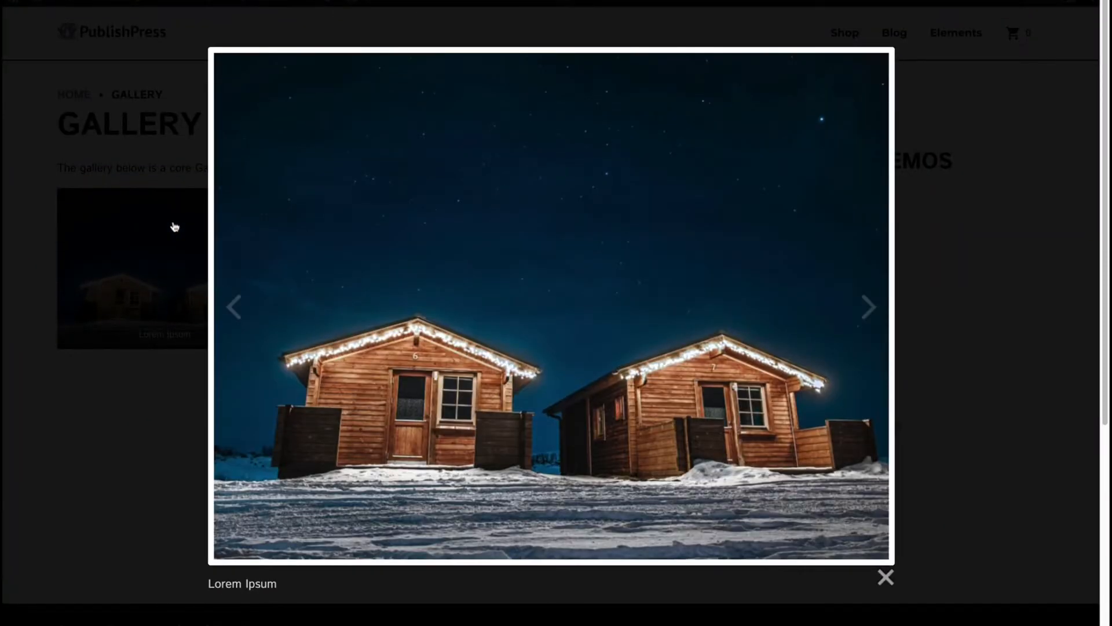
{"action": "mouse_move", "coordinate": [233, 307]}
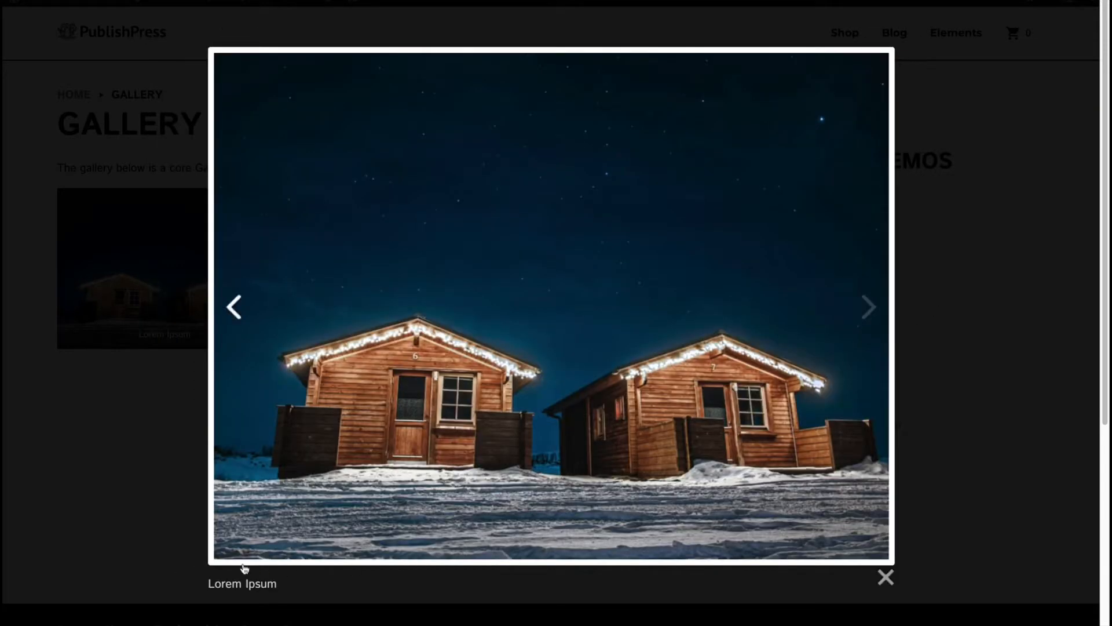
{"action": "mouse_move", "coordinate": [338, 244]}
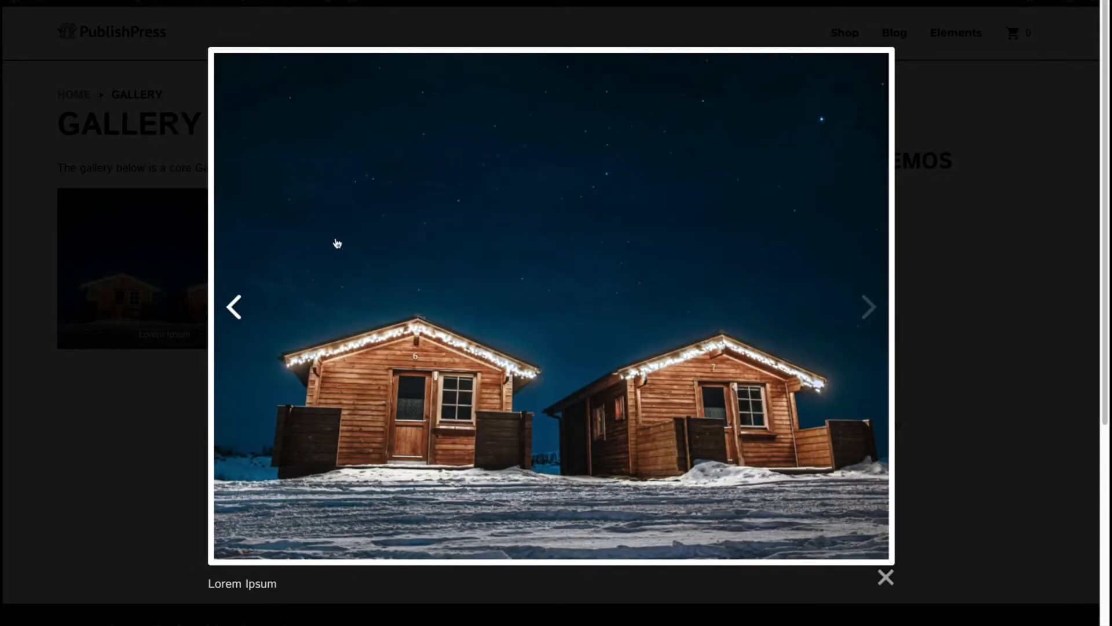
{"action": "left_click", "coordinate": [398, 15]}
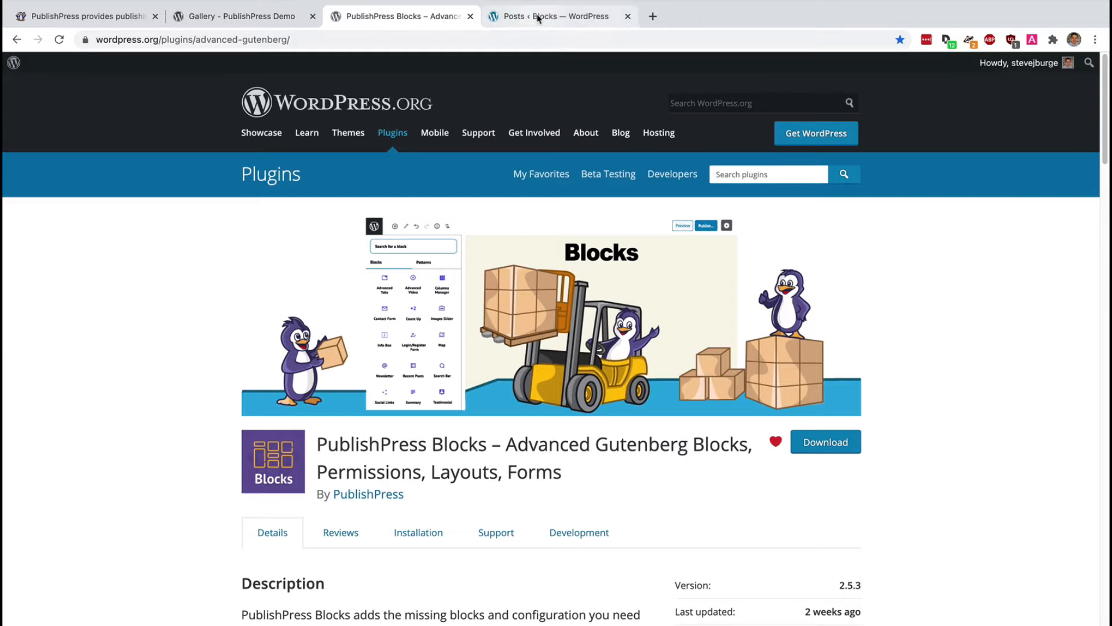
- Switch to the local Blocks WordPress site's admin dashboard
{"action": "left_click", "coordinate": [557, 15]}
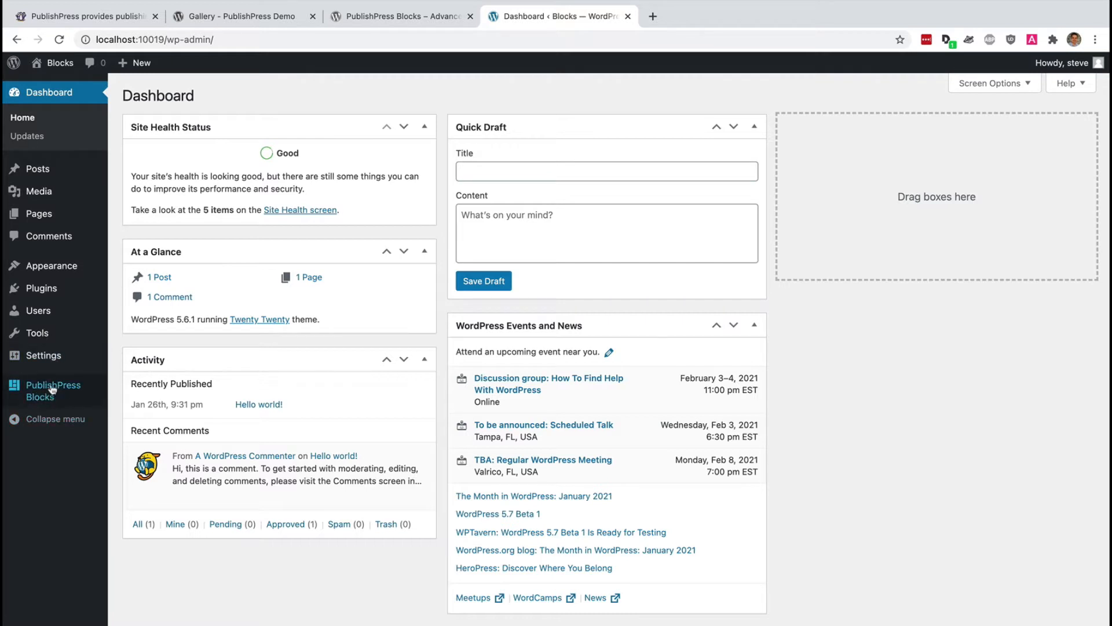
{"action": "mouse_move", "coordinate": [40, 183]}
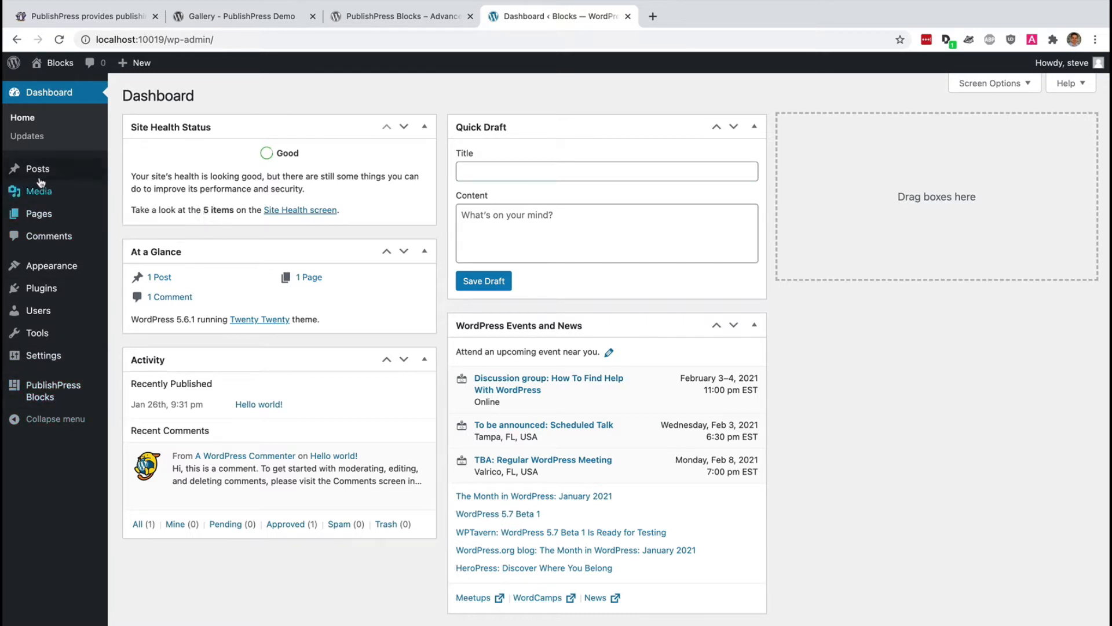
{"action": "mouse_move", "coordinate": [37, 168]}
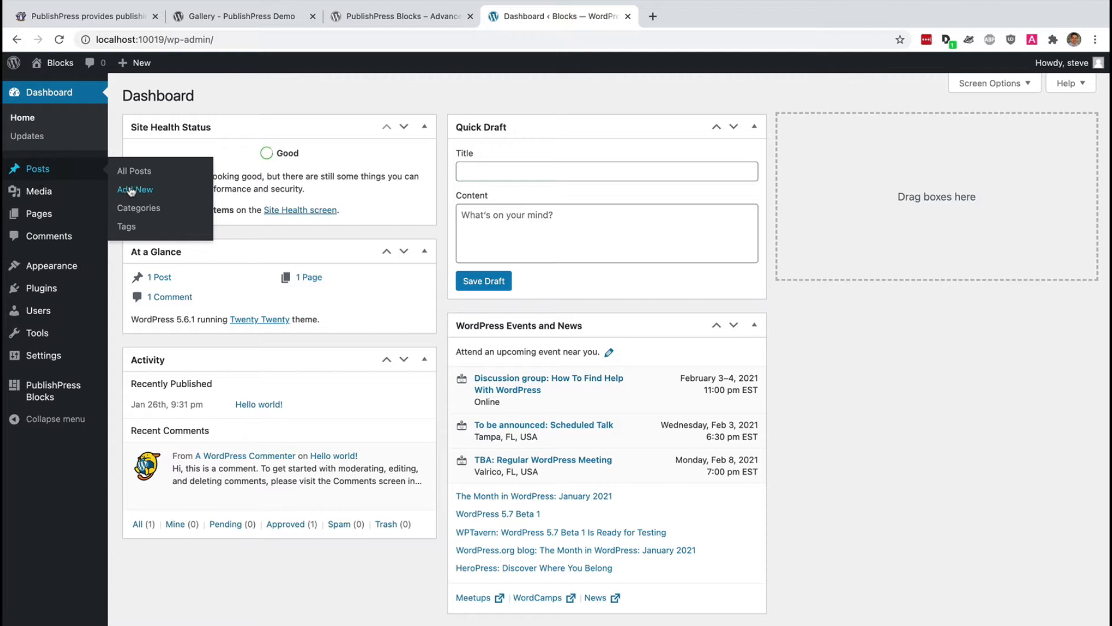
- Create a new post titled 'Post with gallery'
{"action": "left_click", "coordinate": [134, 189]}
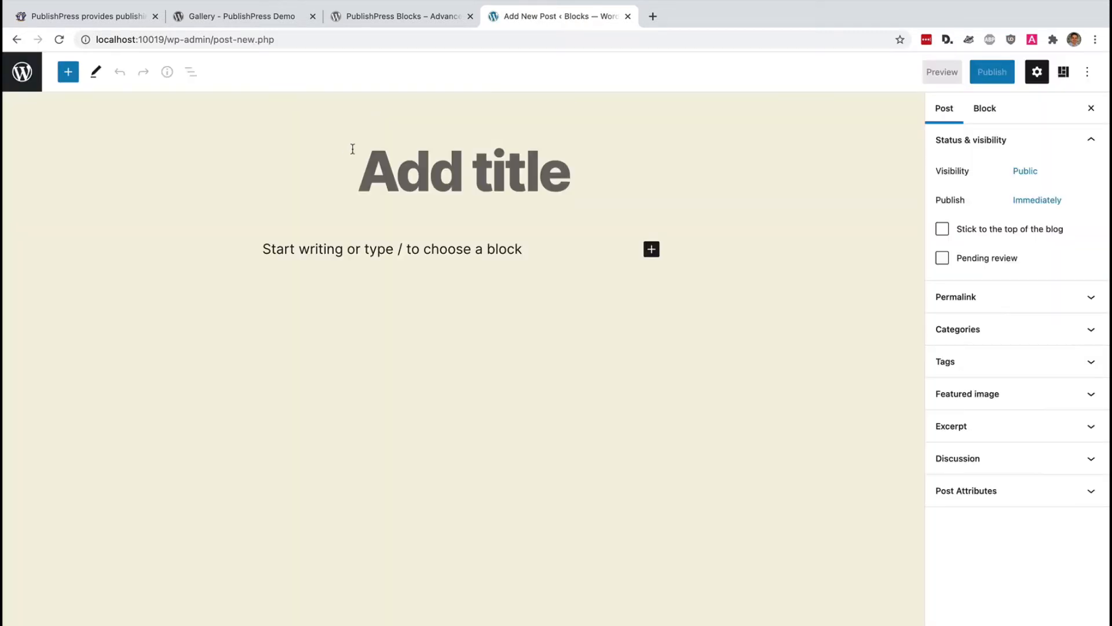
{"action": "type", "text": "Post w"}
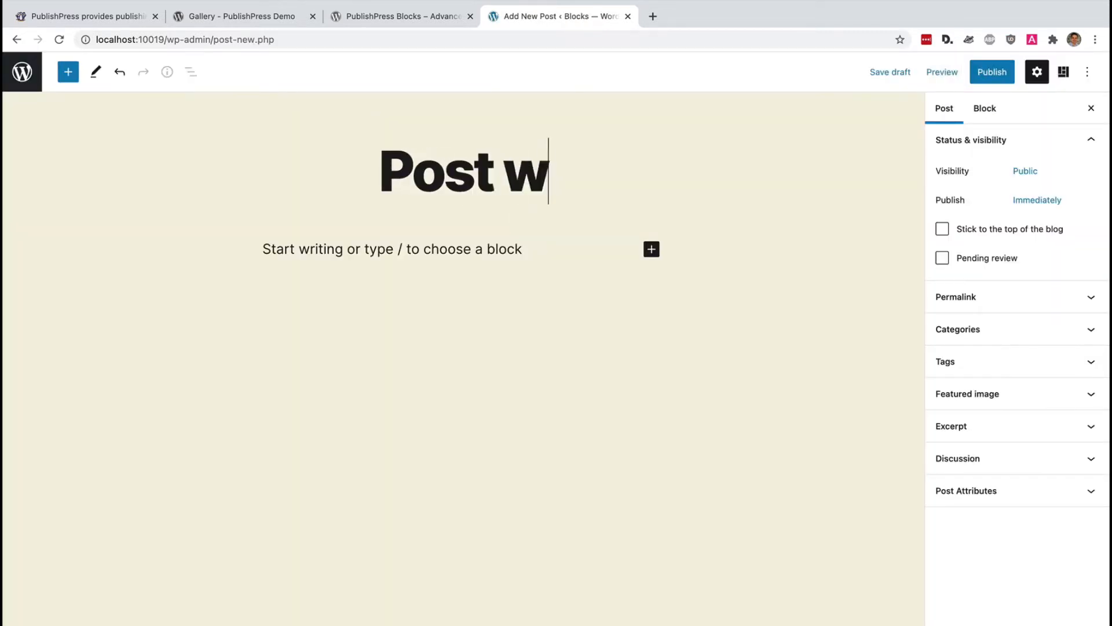
{"action": "type", "text": "ith g"}
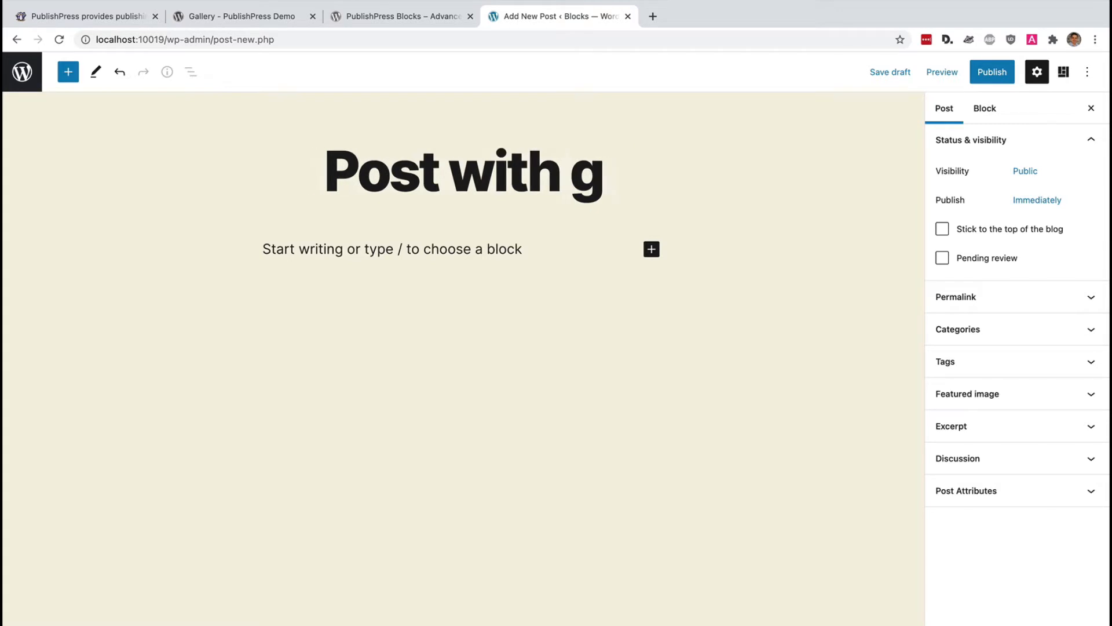
{"action": "type", "text": "allery"}
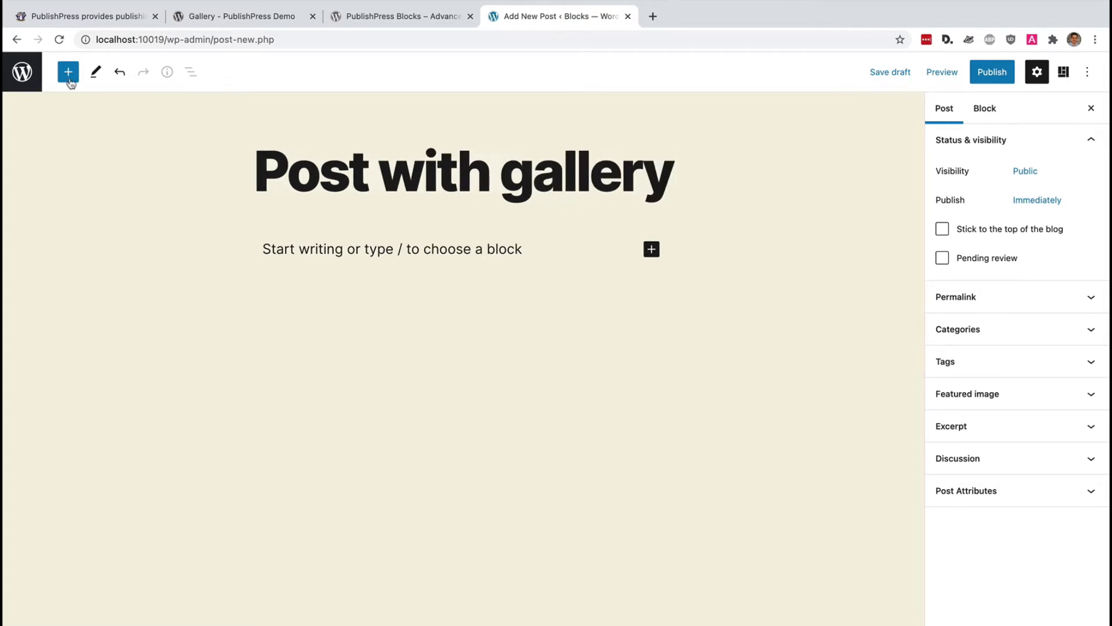
- Insert an empty Gallery block found by searching 'ga' in the block inserter
{"action": "left_click", "coordinate": [67, 72]}
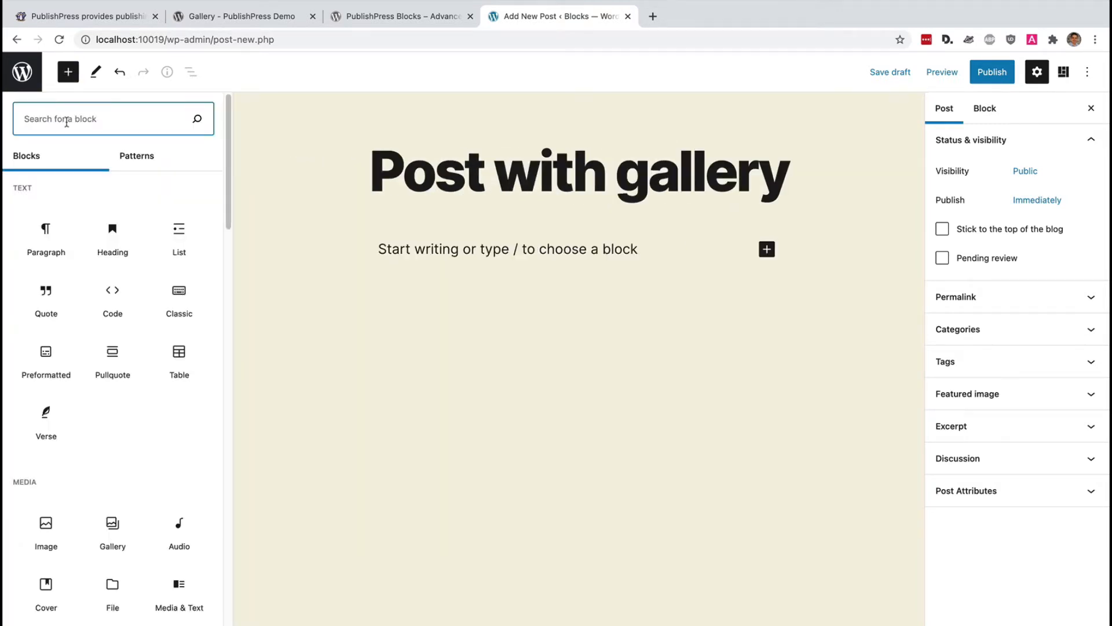
{"action": "type", "text": "g"}
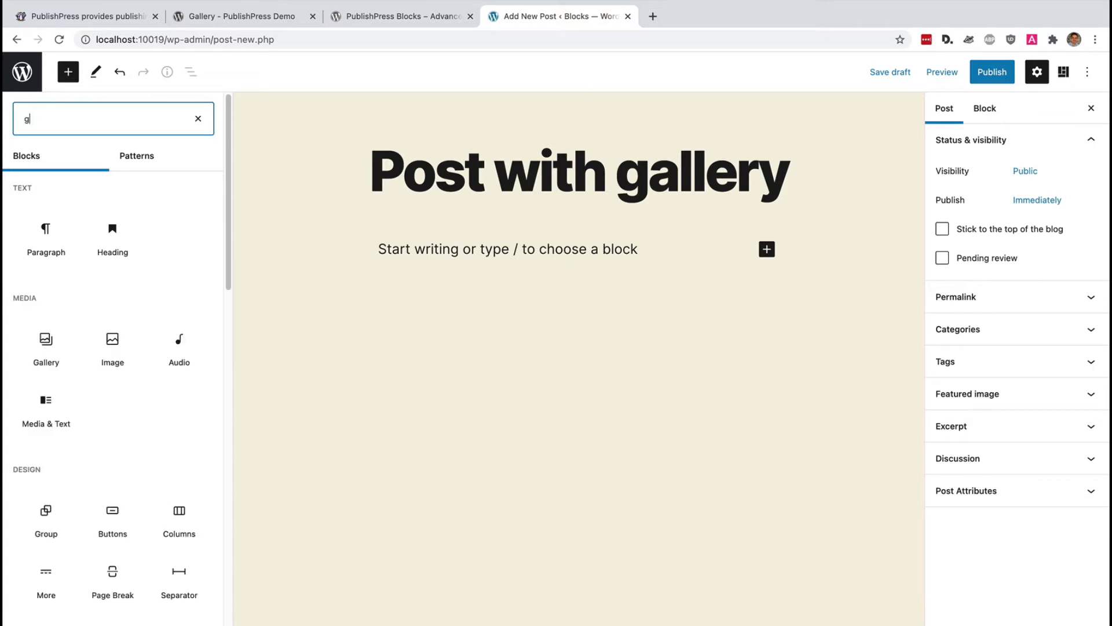
{"action": "type", "text": "a"}
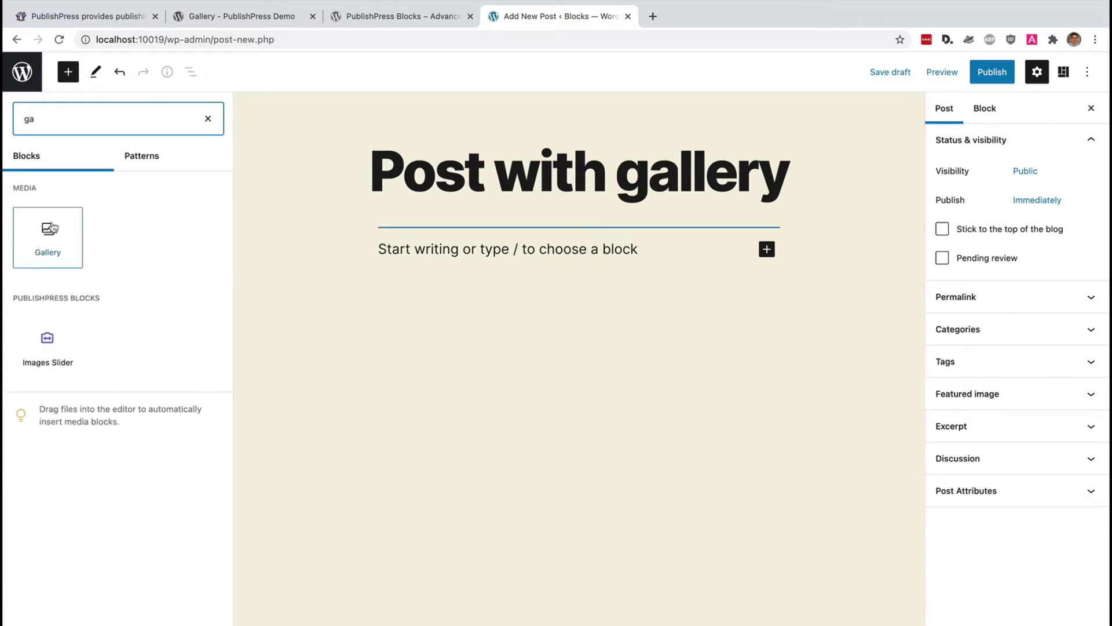
{"action": "left_click", "coordinate": [47, 236]}
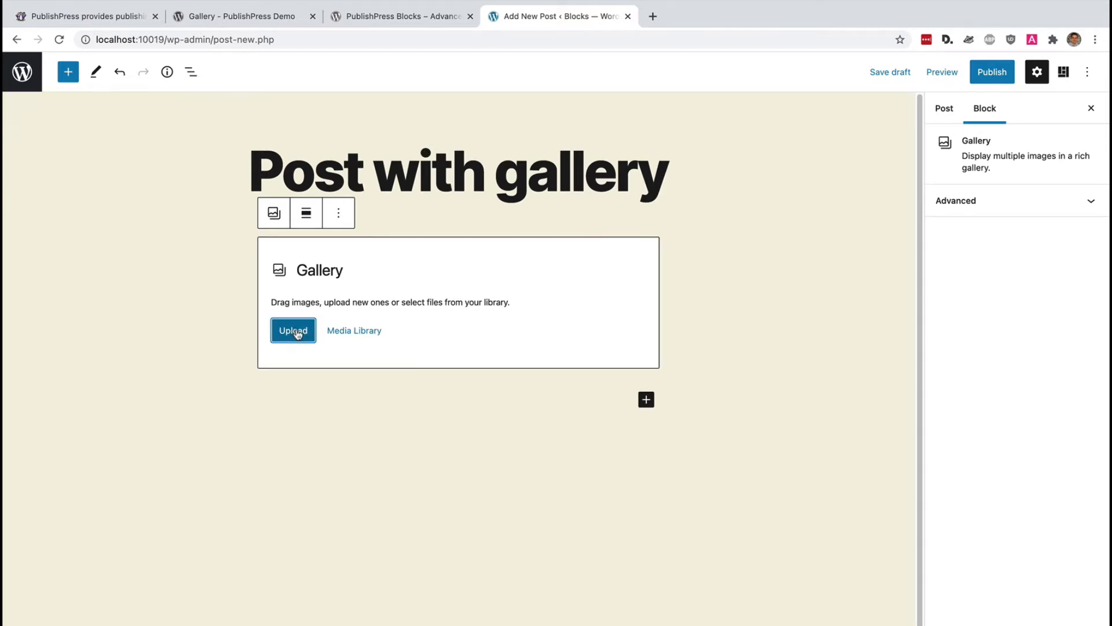
- Upload the four penguin JPEGs from the Desktop into the Gallery block
{"action": "left_click", "coordinate": [292, 330]}
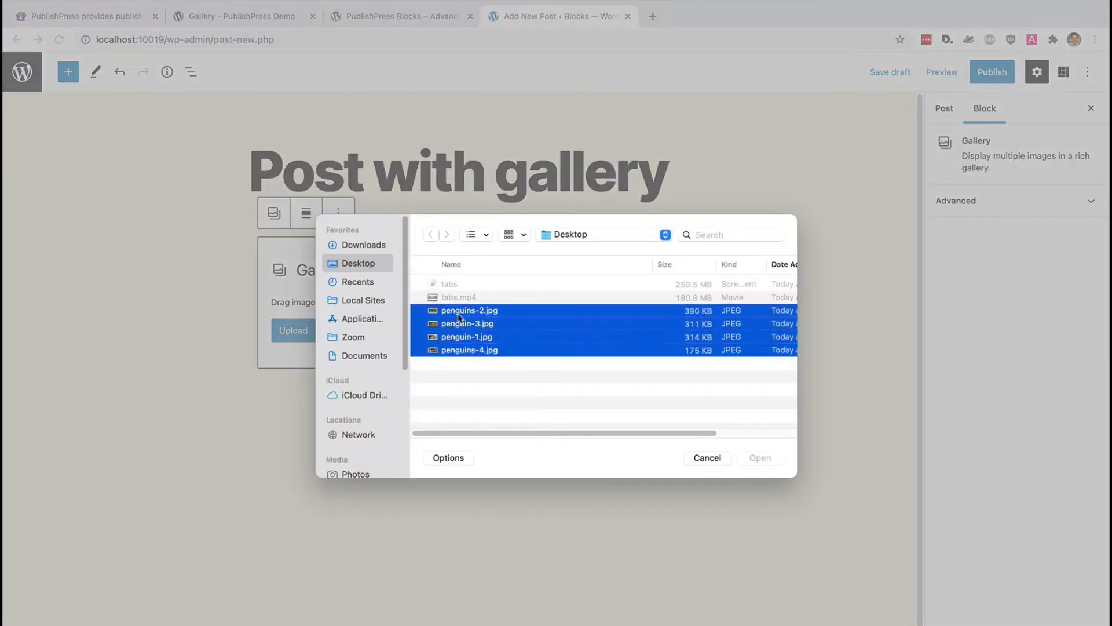
{"action": "left_click", "coordinate": [760, 458]}
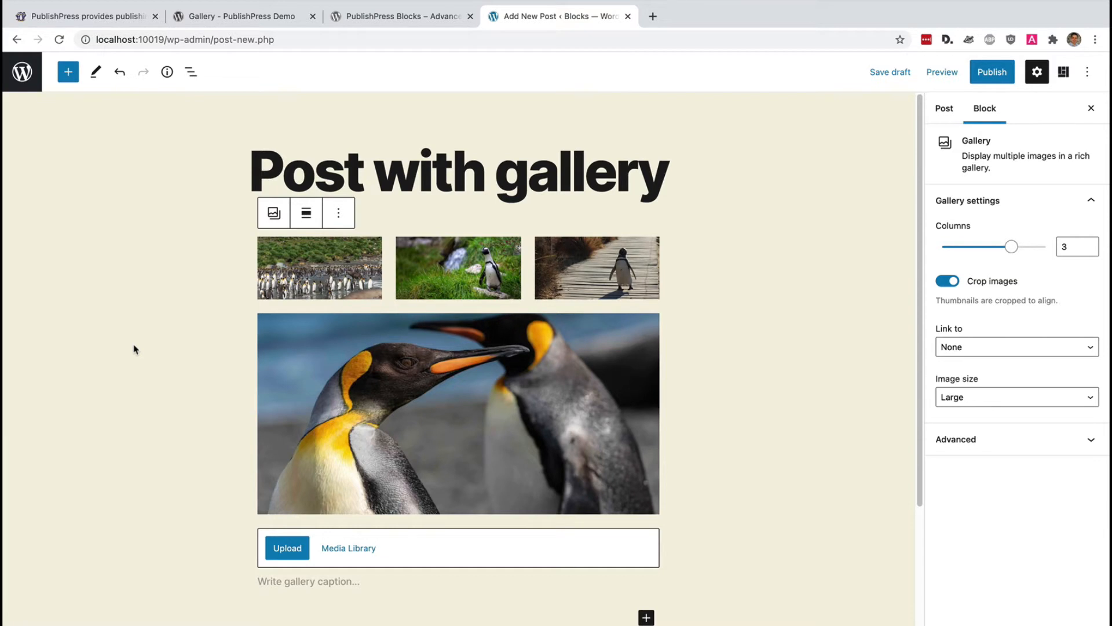
{"action": "mouse_move", "coordinate": [764, 448]}
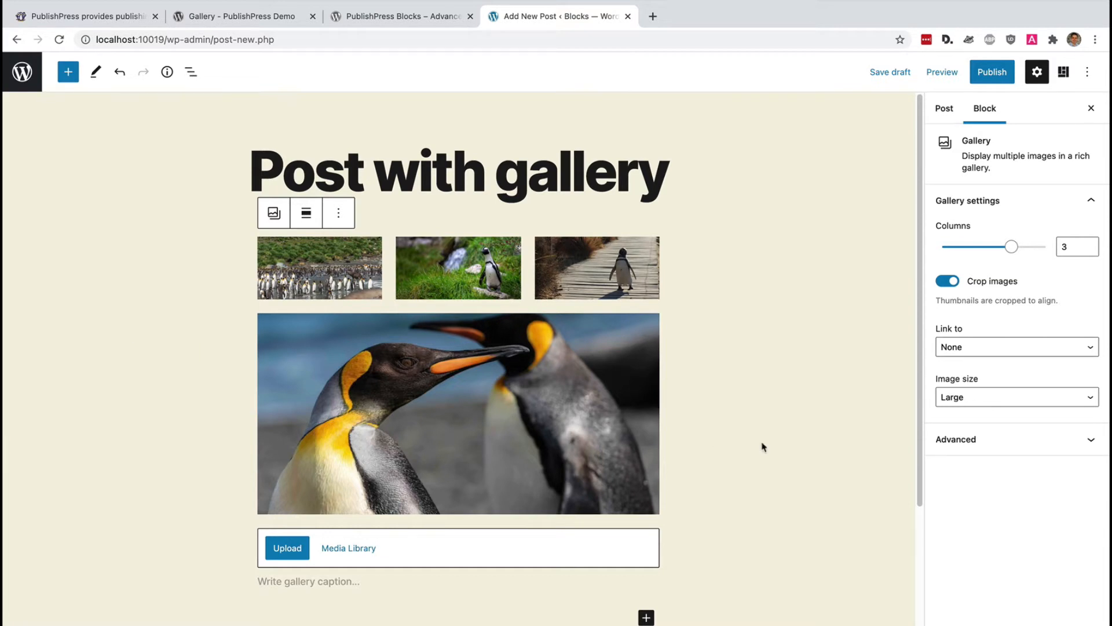
- Set the gallery to 2 columns, publish the post and view it live
{"action": "left_click_drag", "start_coordinate": [1011, 246], "coordinate": [978, 246]}
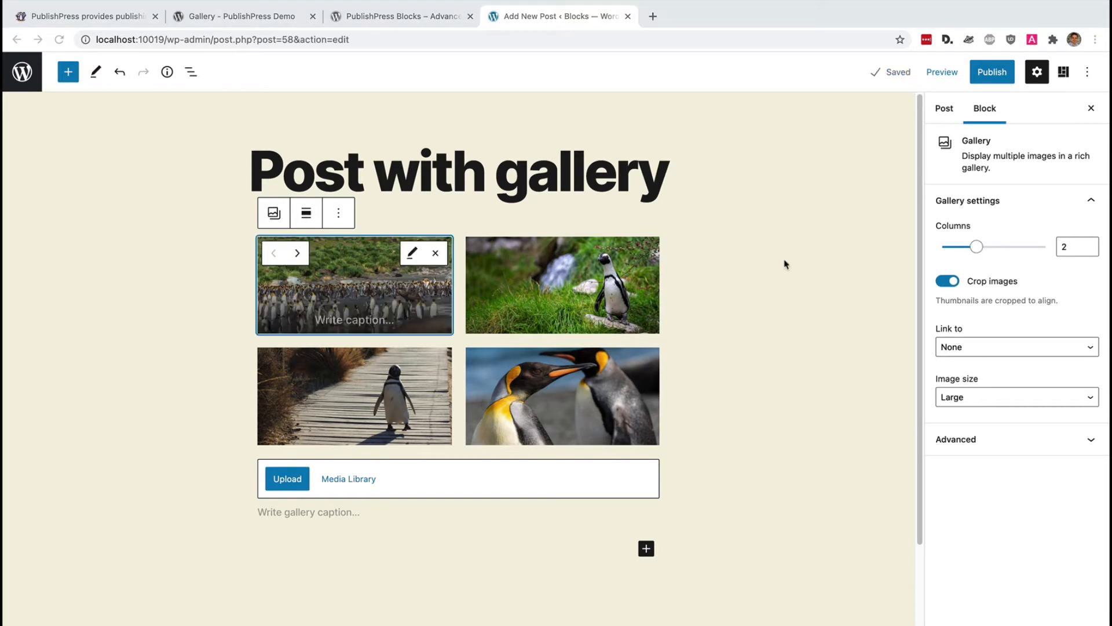
{"action": "mouse_move", "coordinate": [786, 261]}
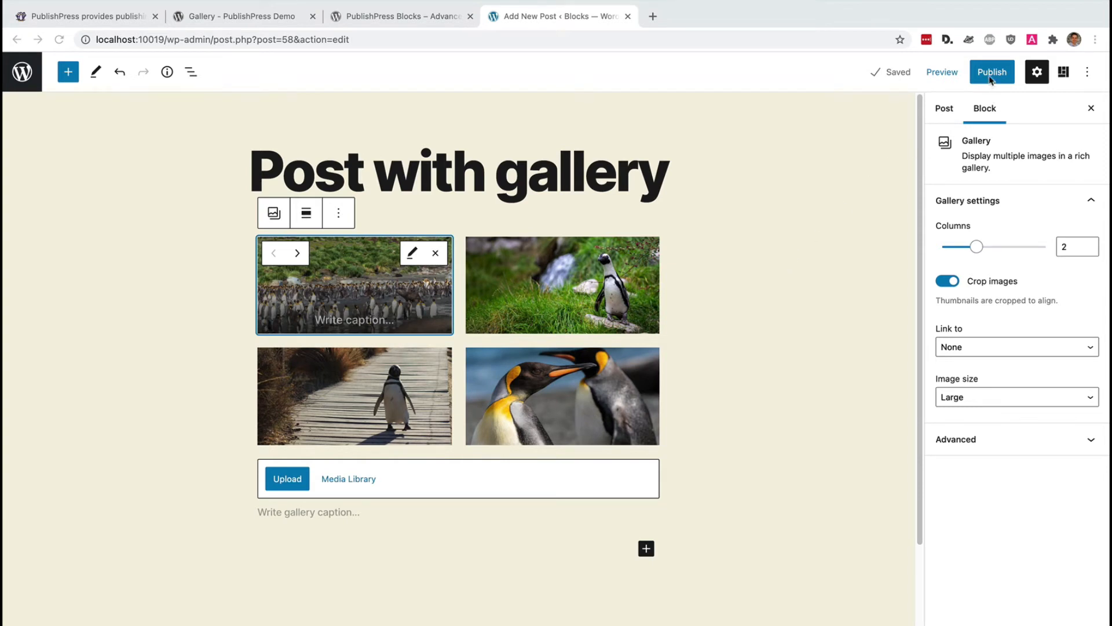
{"action": "left_click", "coordinate": [991, 72]}
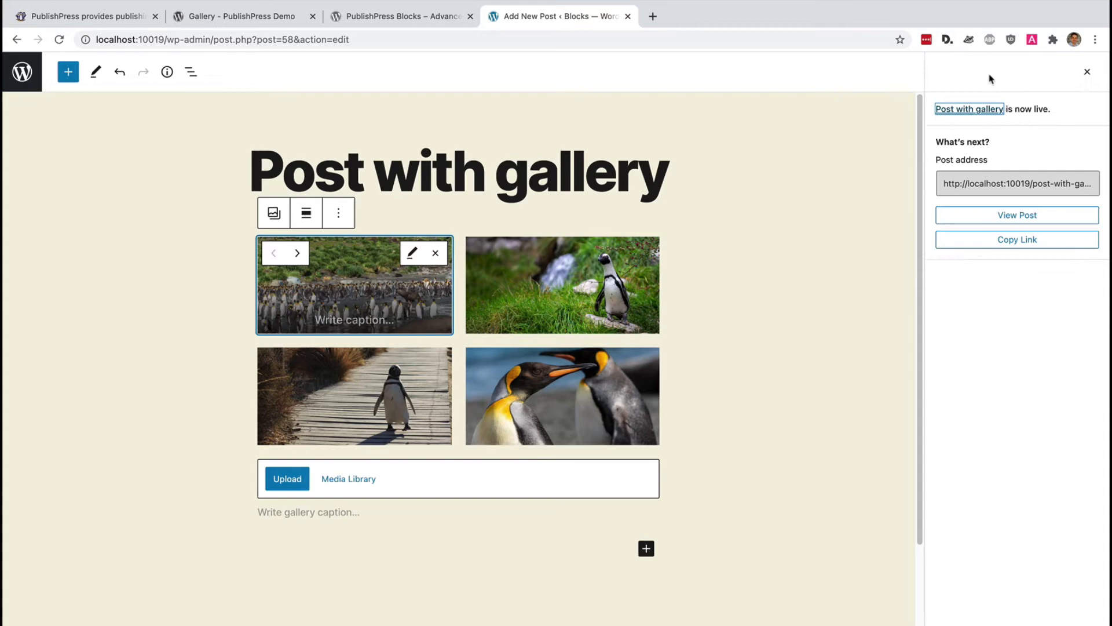
{"action": "left_click", "coordinate": [1016, 215]}
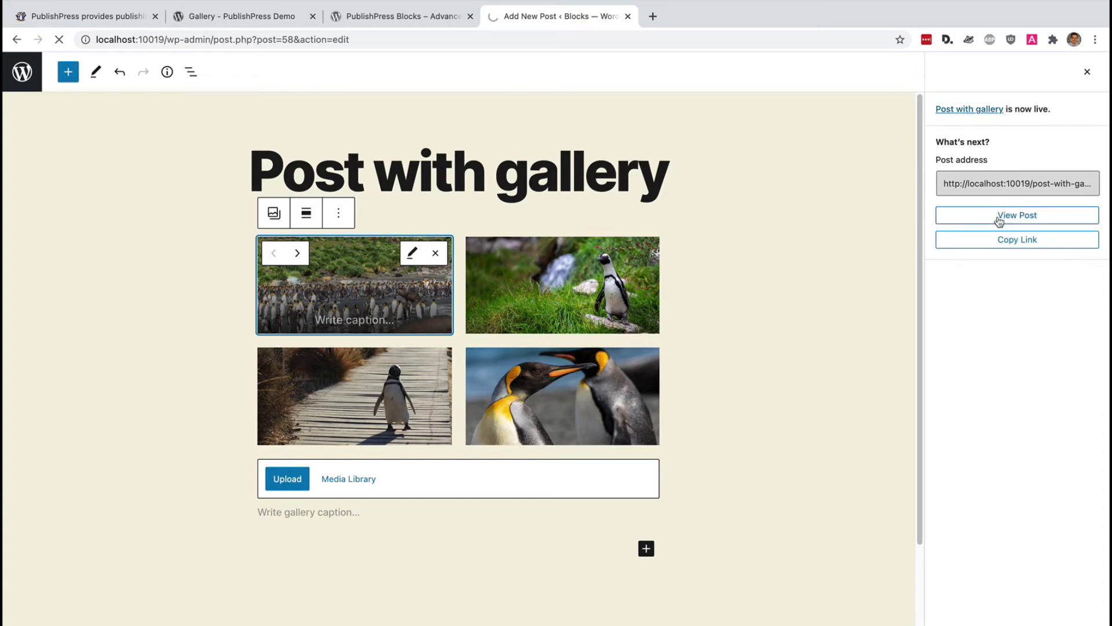
- Browse the penguin photos in the lightbox, stepping forward to the king penguins, then close it
{"action": "left_click", "coordinate": [1016, 215]}
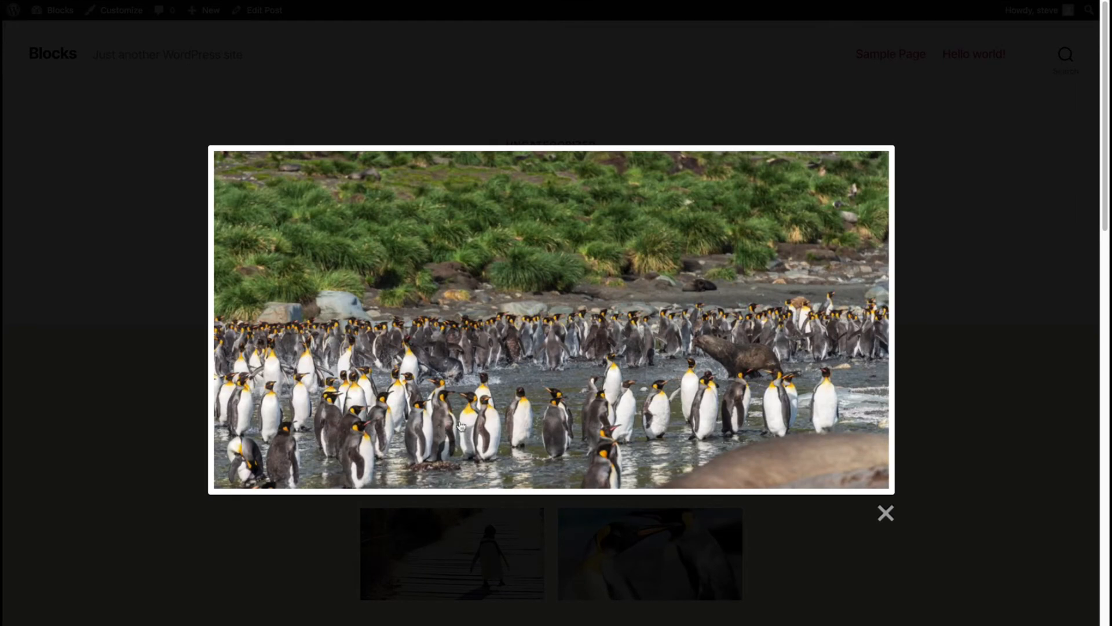
{"action": "left_click", "coordinate": [870, 319]}
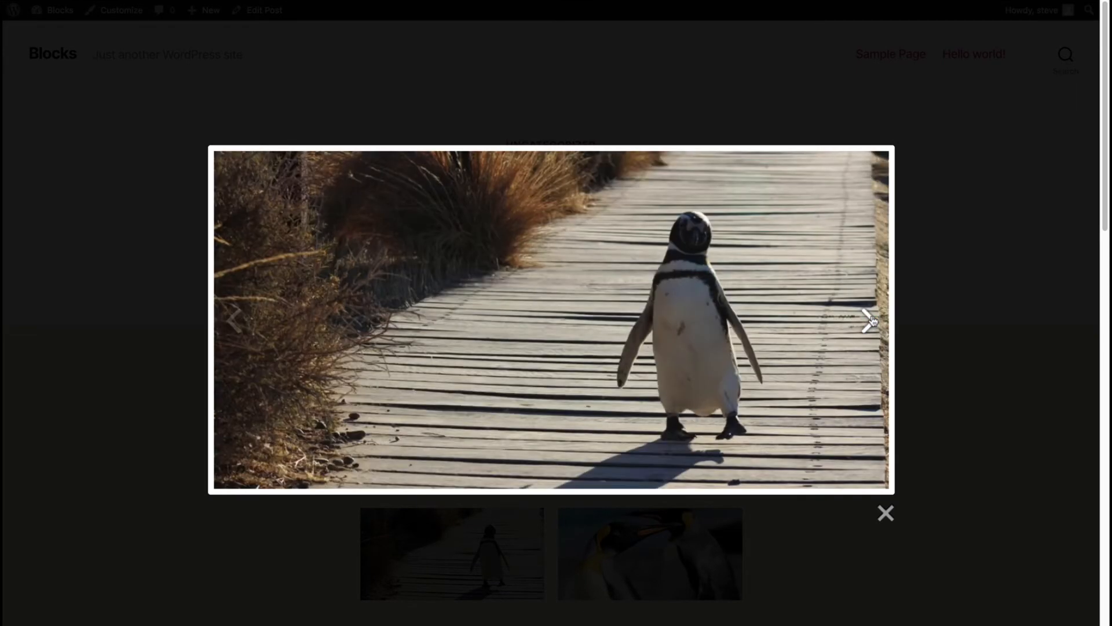
{"action": "left_click", "coordinate": [868, 321]}
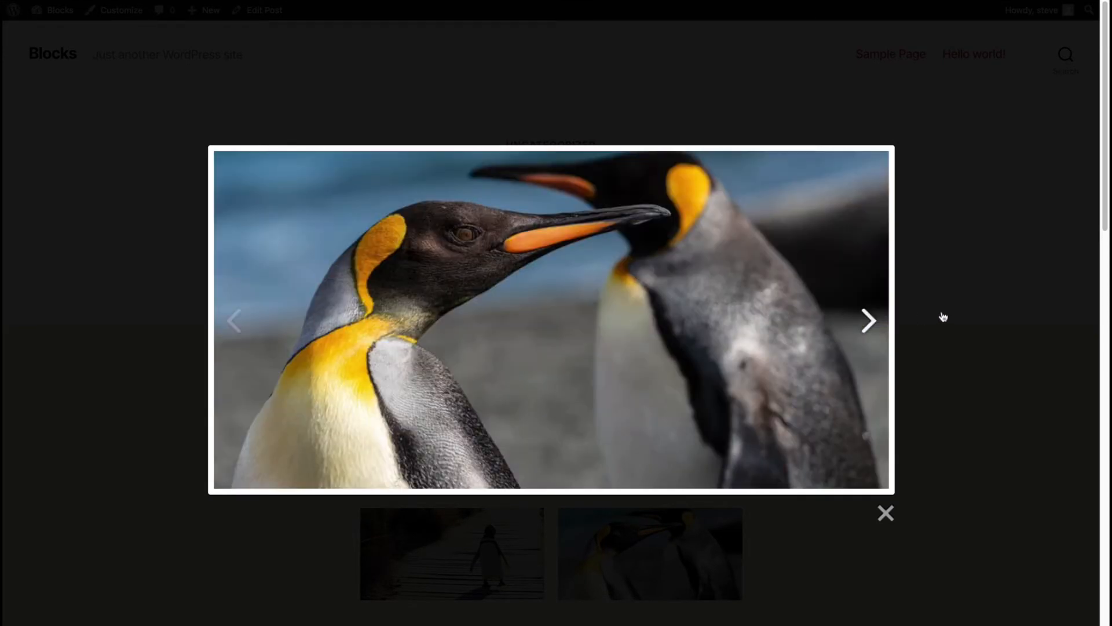
{"action": "left_click", "coordinate": [885, 514]}
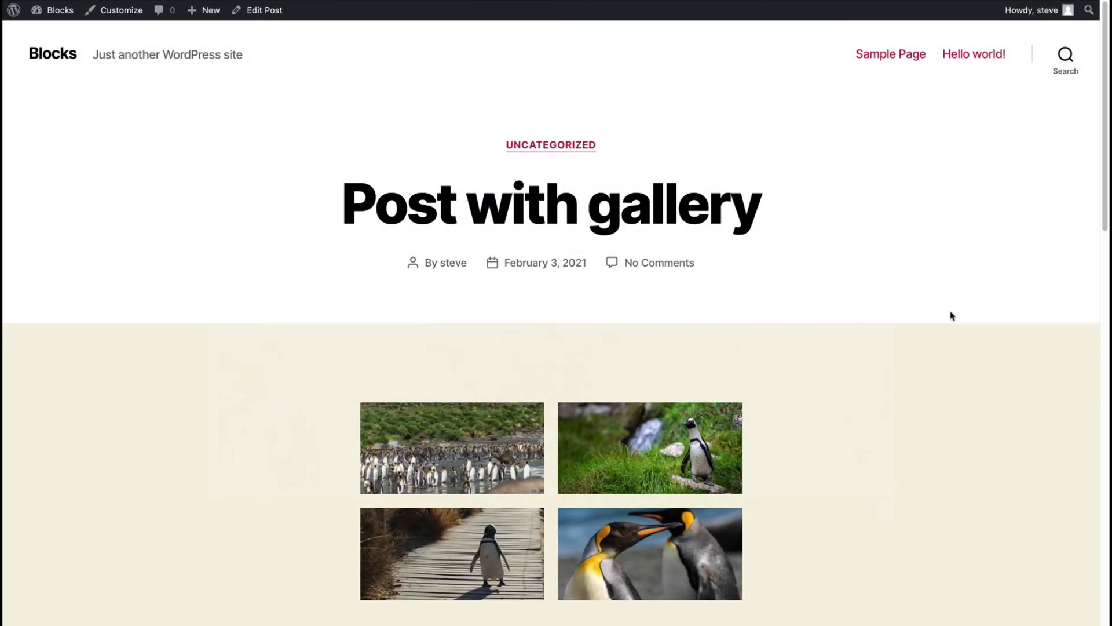
{"action": "mouse_move", "coordinate": [264, 11]}
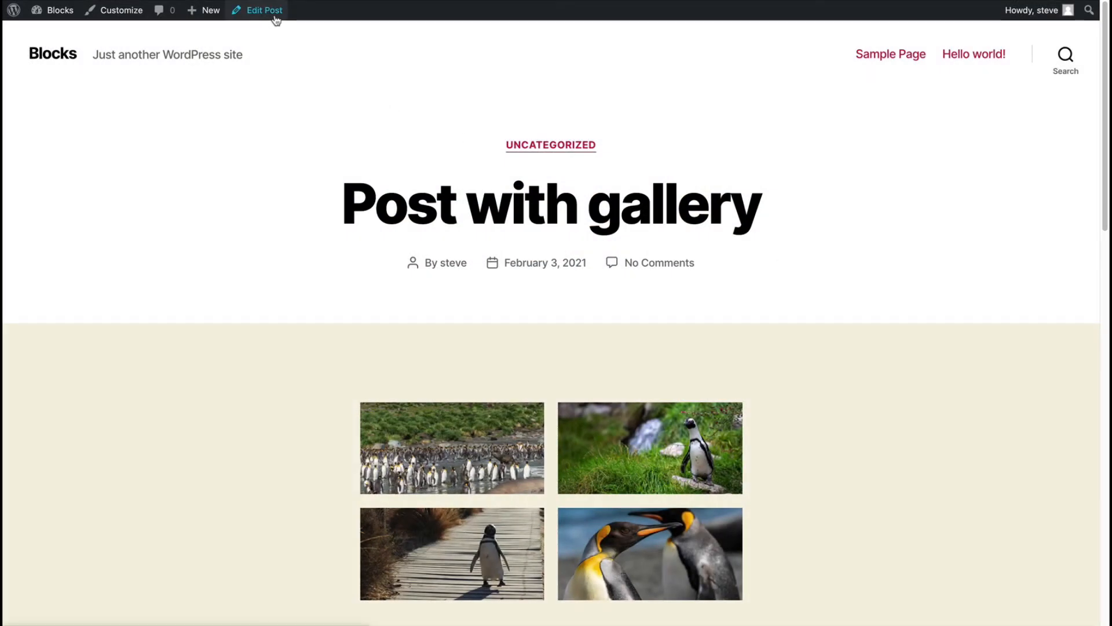
- Move the standing penguin photo first in the gallery, update the post and view it live
{"action": "left_click", "coordinate": [264, 10]}
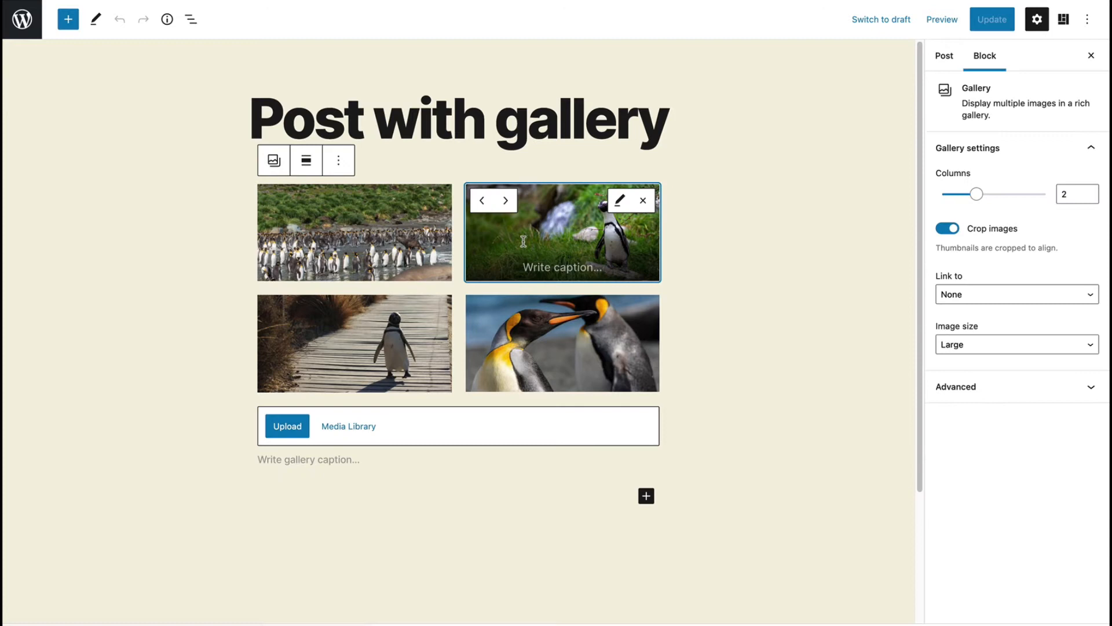
{"action": "left_click", "coordinate": [504, 200]}
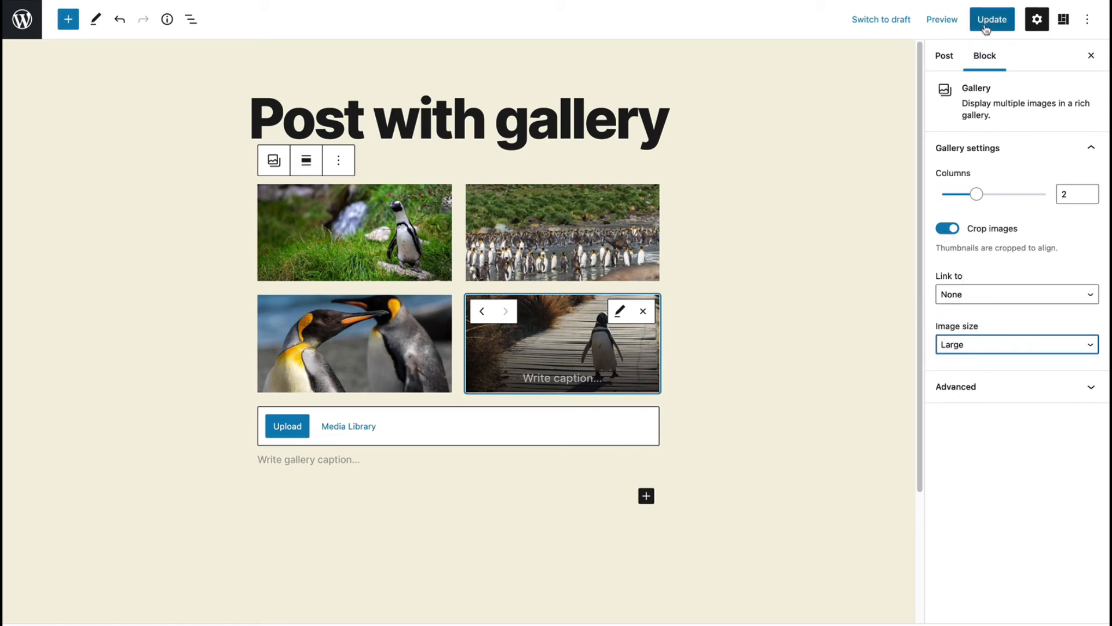
{"action": "left_click", "coordinate": [992, 19]}
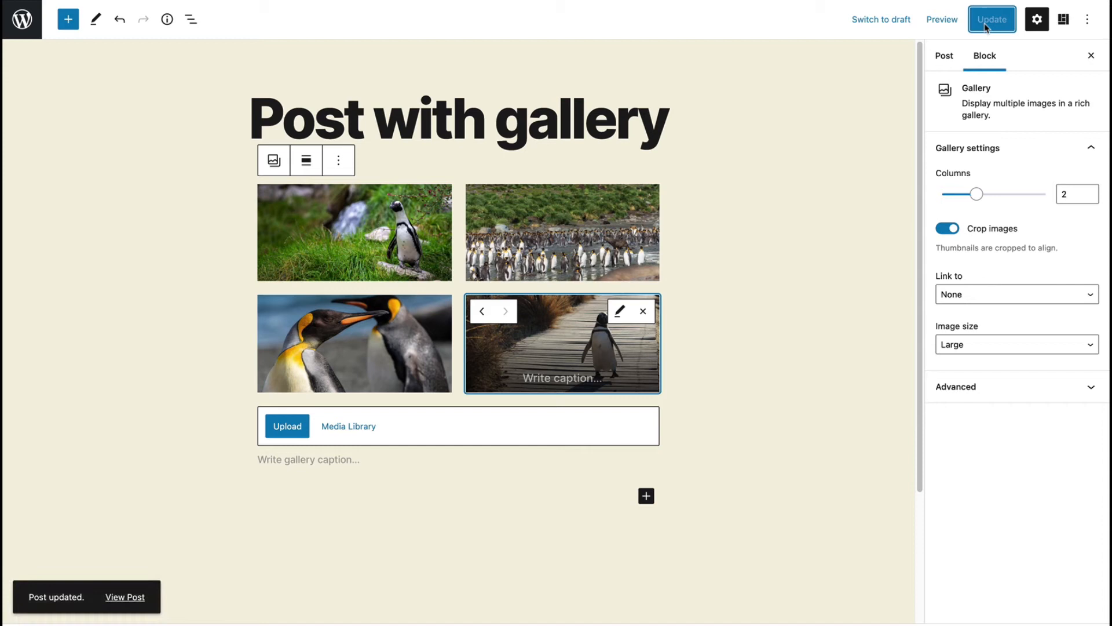
{"action": "mouse_move", "coordinate": [942, 19]}
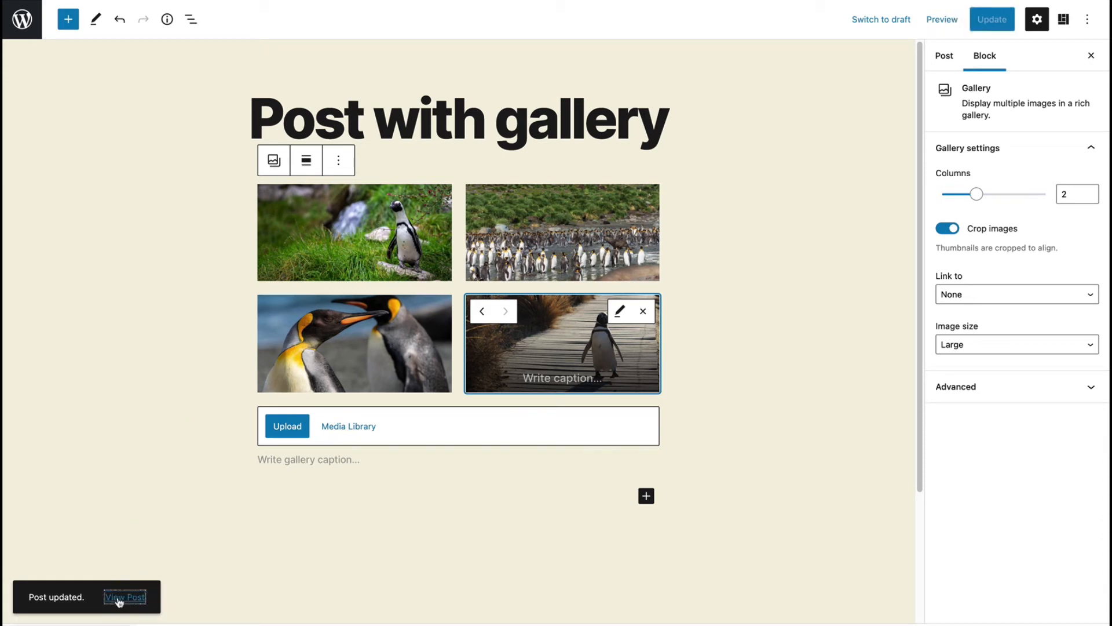
{"action": "left_click", "coordinate": [126, 596]}
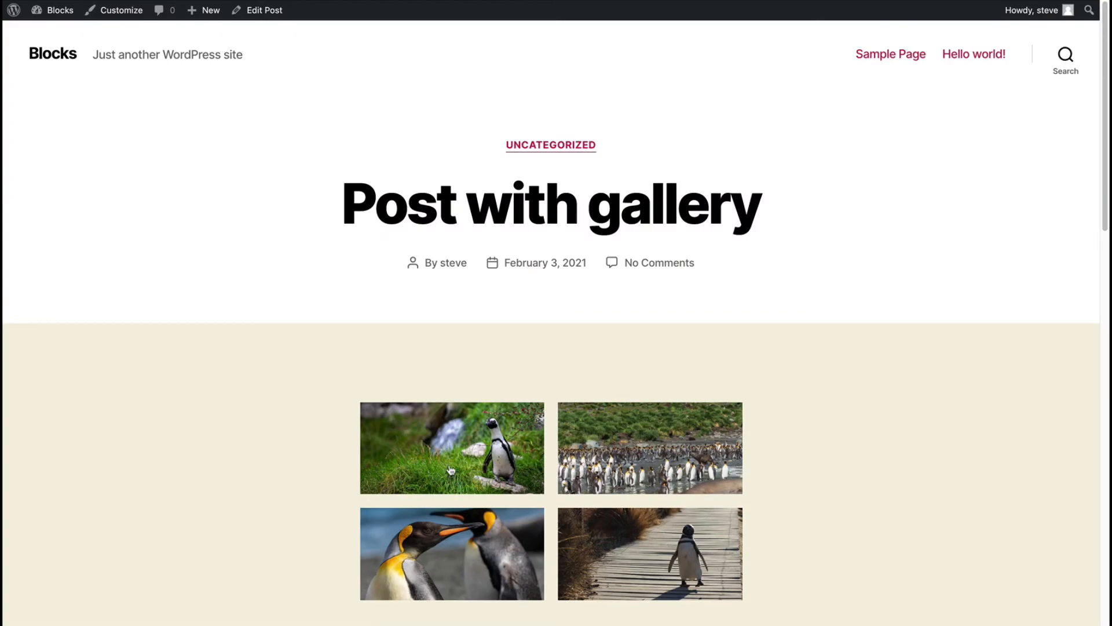
{"action": "left_click", "coordinate": [452, 447]}
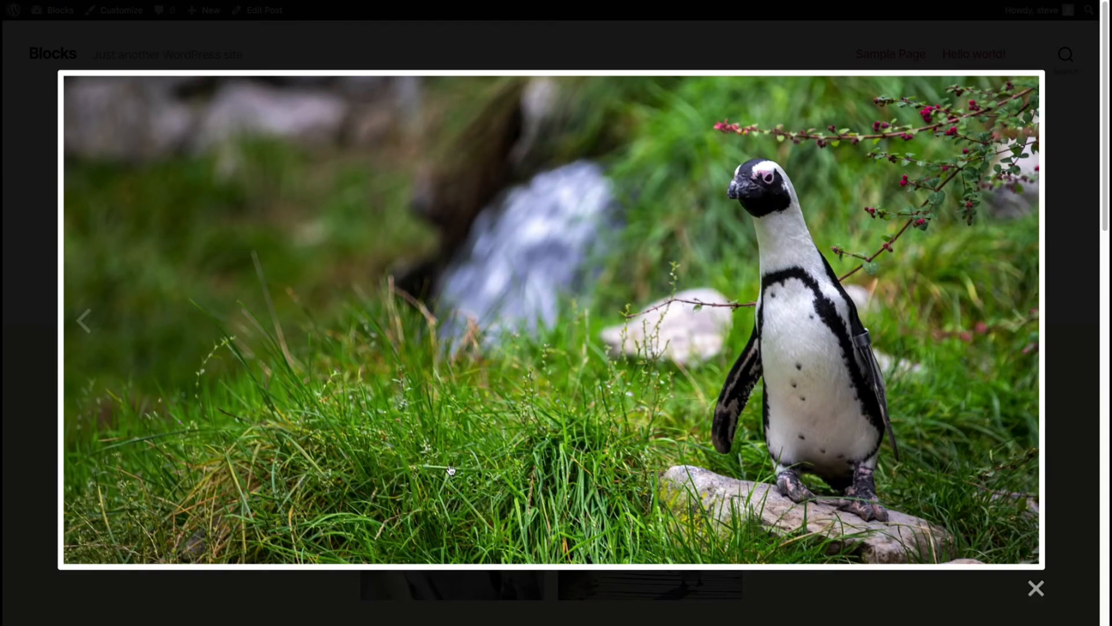
{"action": "mouse_move", "coordinate": [924, 356]}
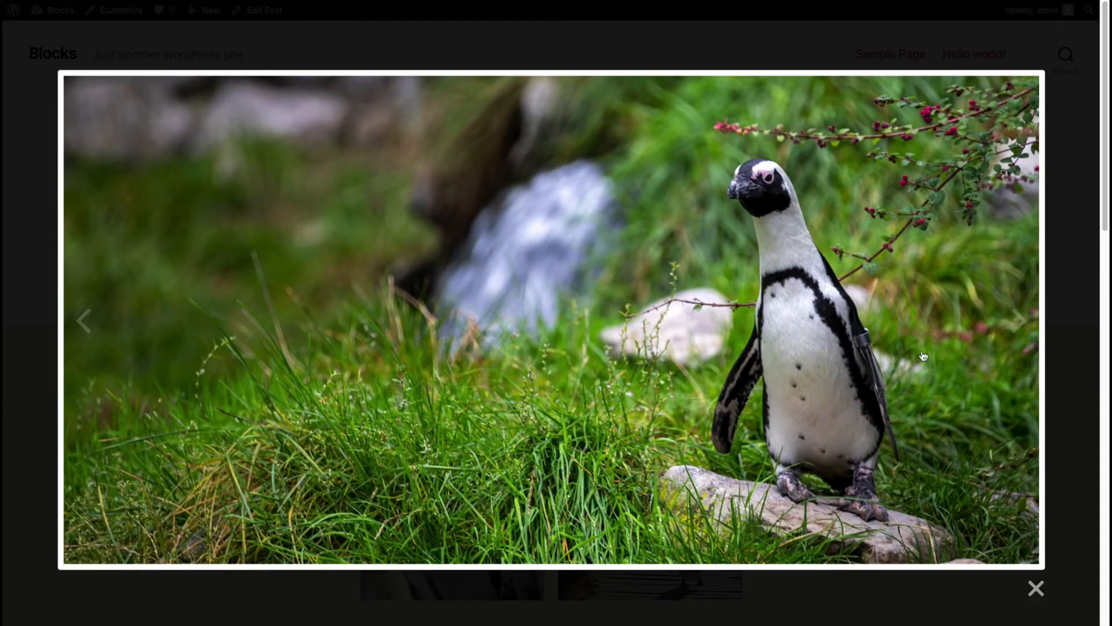
{"action": "left_click", "coordinate": [1017, 318]}
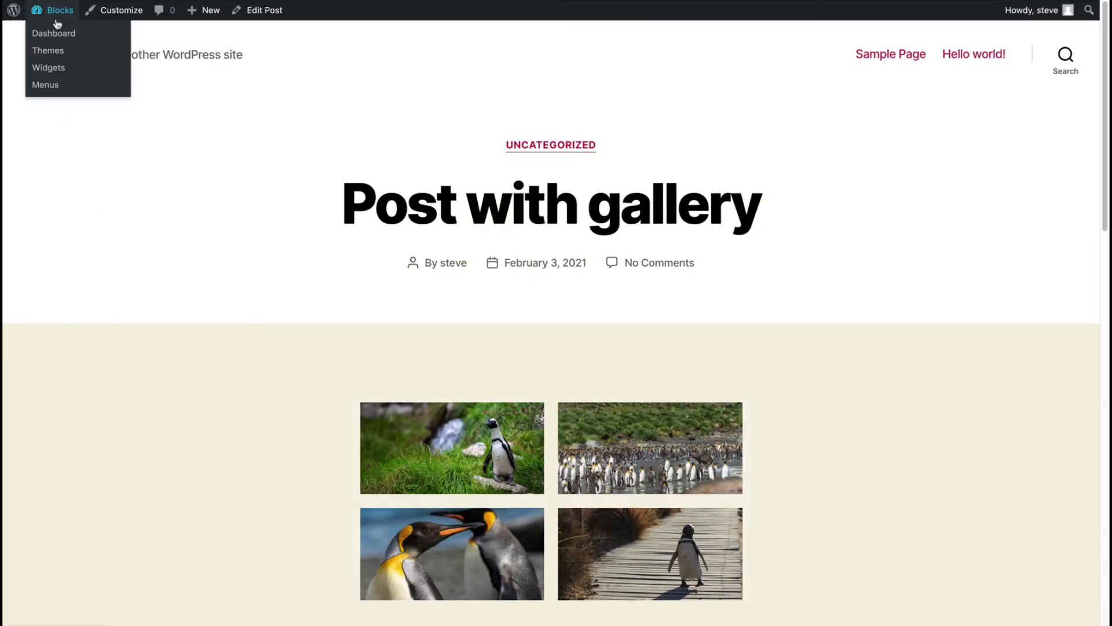
{"action": "left_click", "coordinate": [54, 34]}
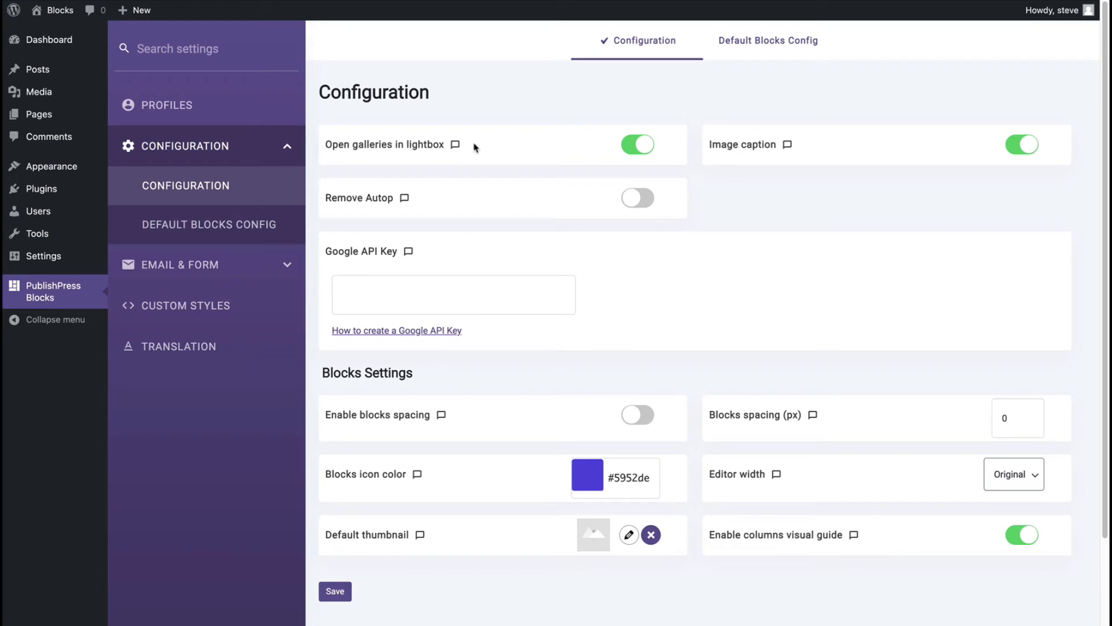
{"action": "mouse_move", "coordinate": [424, 111]}
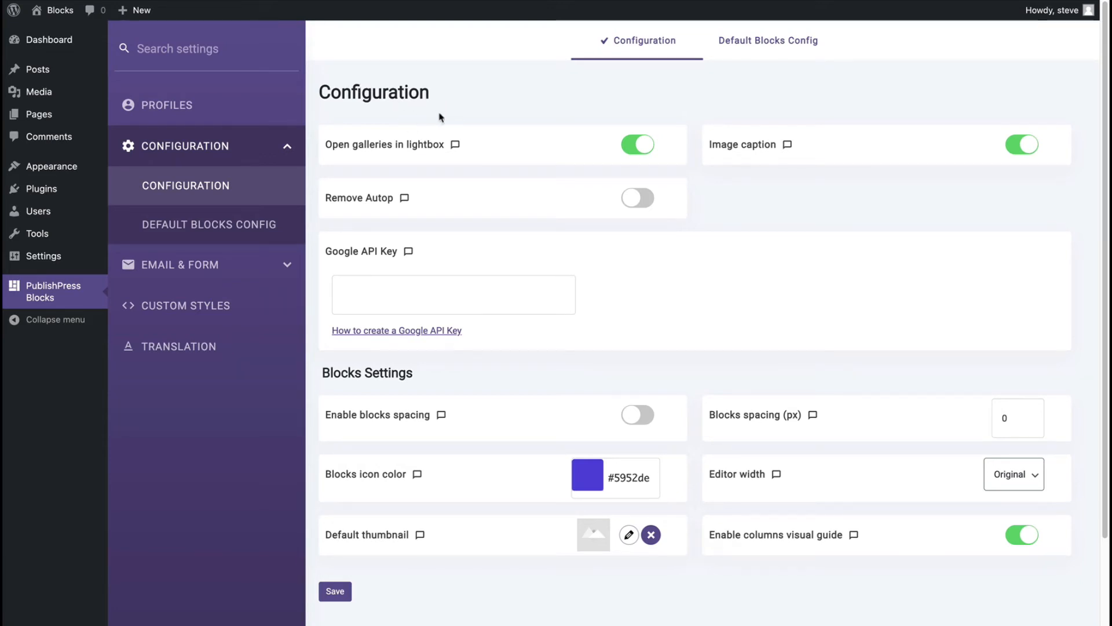
{"action": "mouse_move", "coordinate": [637, 145]}
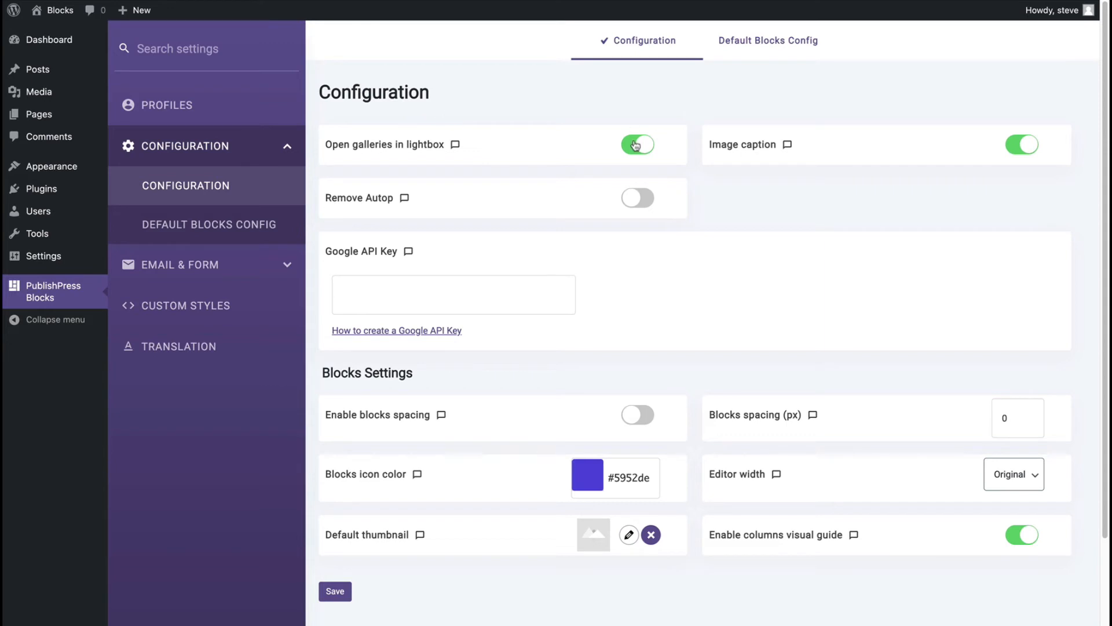
- Check the gallery lightbox and image caption toggles in PublishPress Blocks Configuration
{"action": "left_click", "coordinate": [636, 145]}
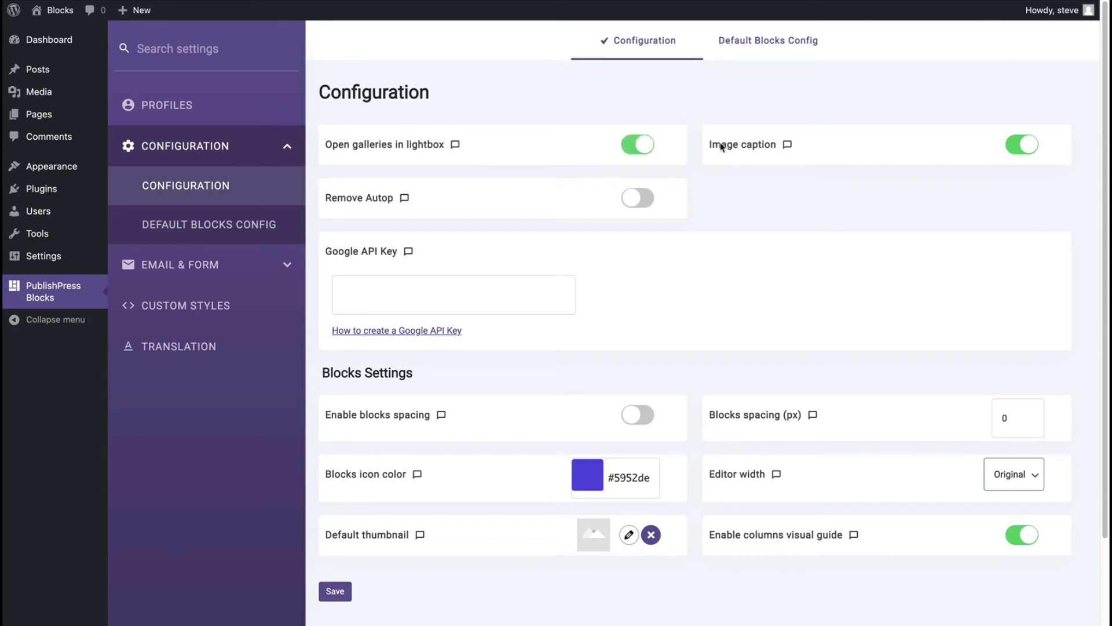
{"action": "mouse_move", "coordinate": [783, 144]}
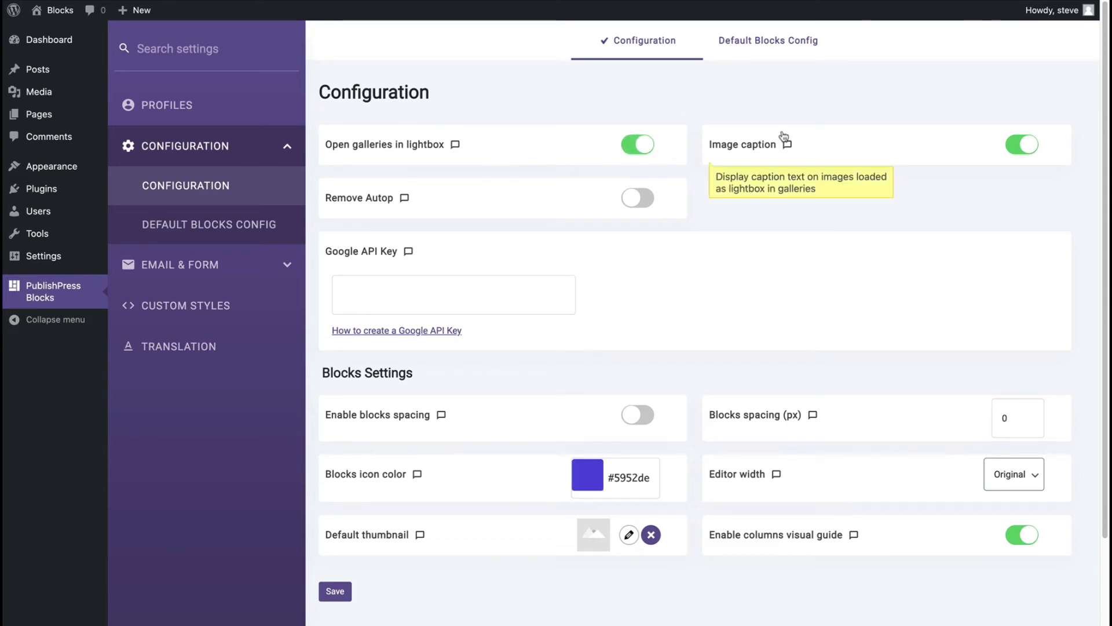
{"action": "mouse_move", "coordinate": [497, 112]}
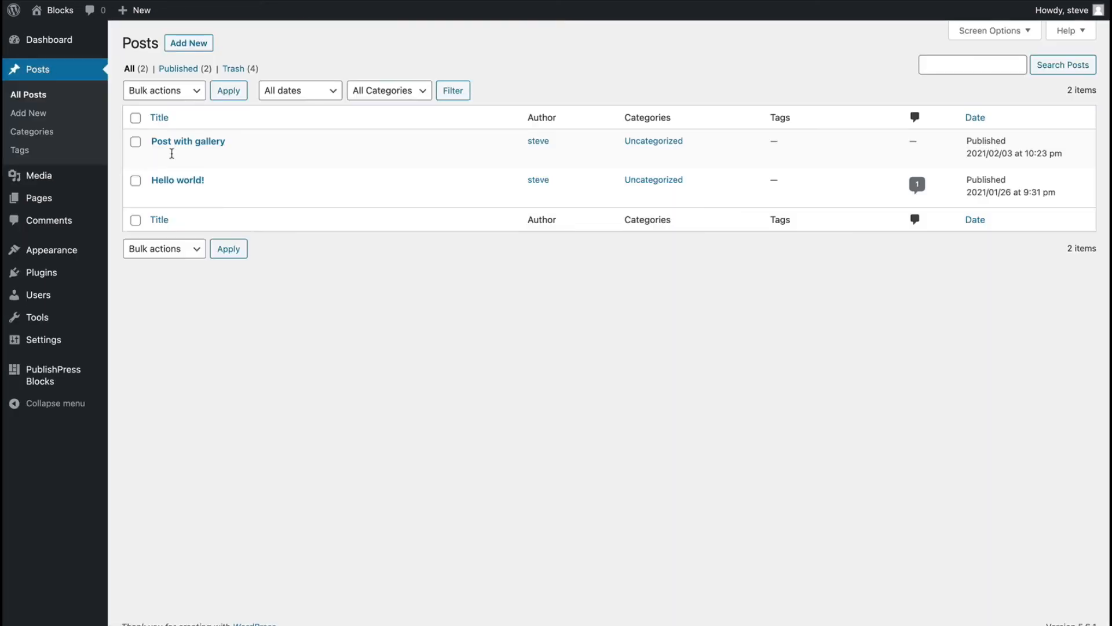
- Caption the photos Penguin standing, Group of penguins, Penguin walking, Two penguins and update the post
{"action": "left_click", "coordinate": [187, 141]}
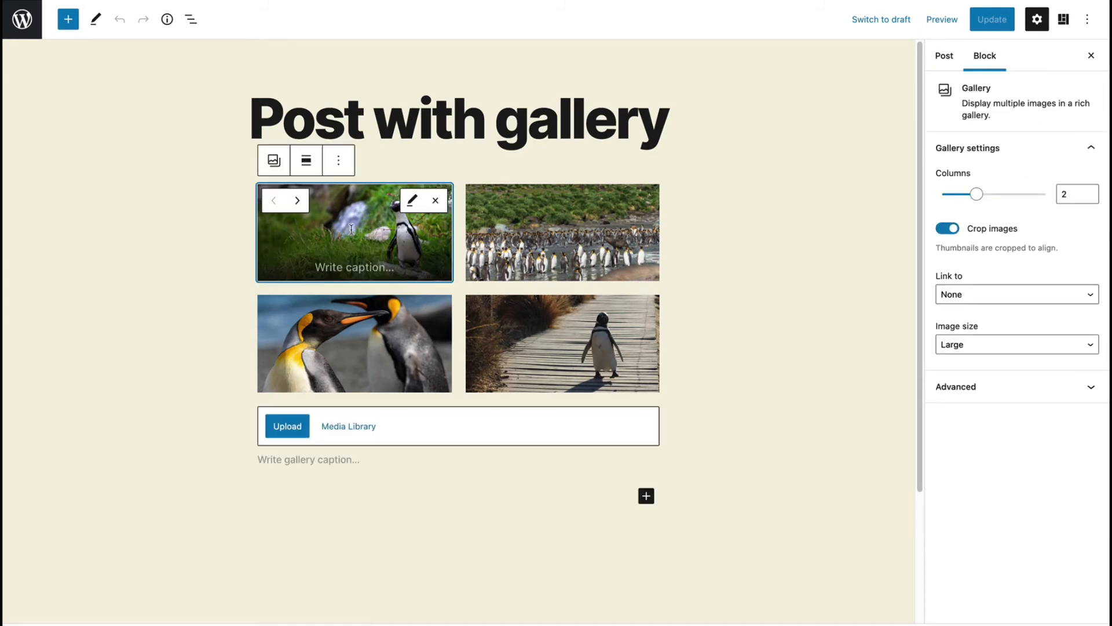
{"action": "left_click", "coordinate": [355, 268]}
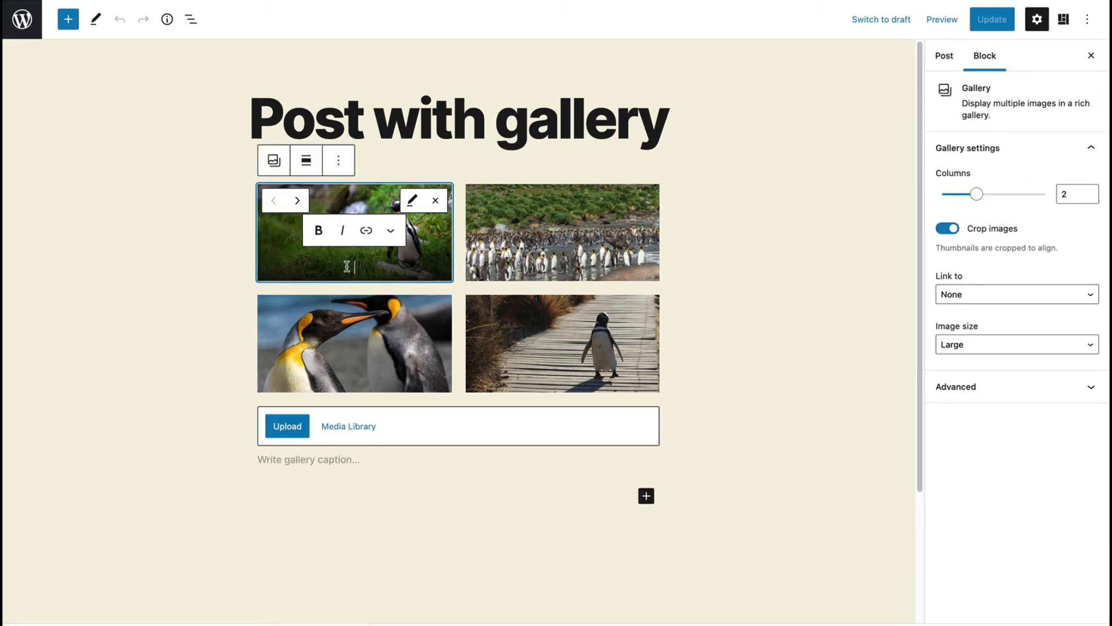
{"action": "type", "text": "Penguin standing"}
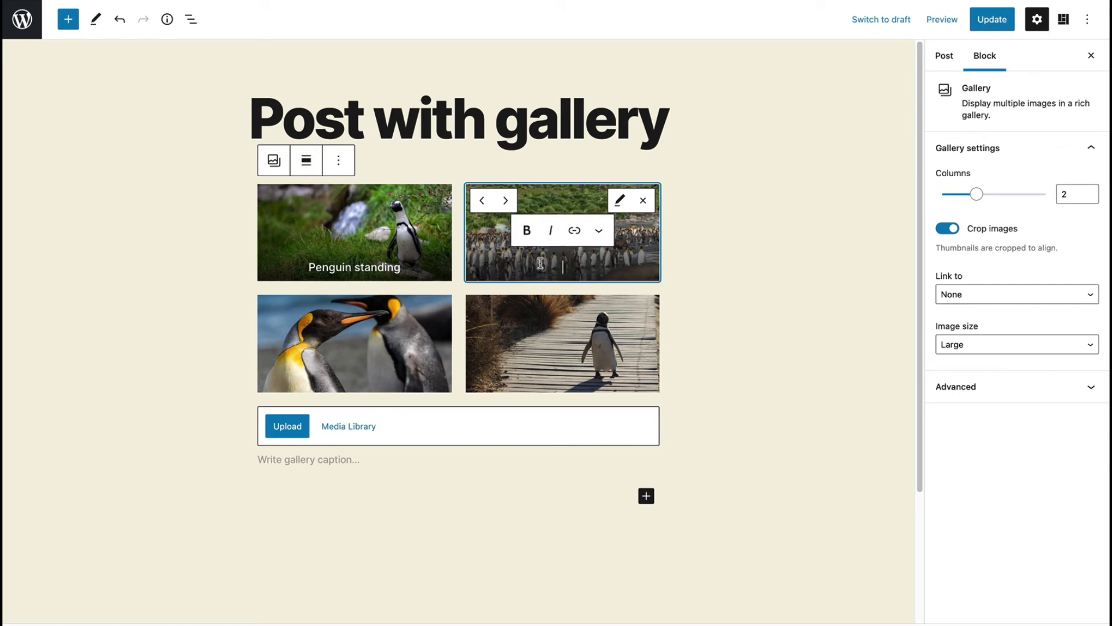
{"action": "type", "text": "Group of"}
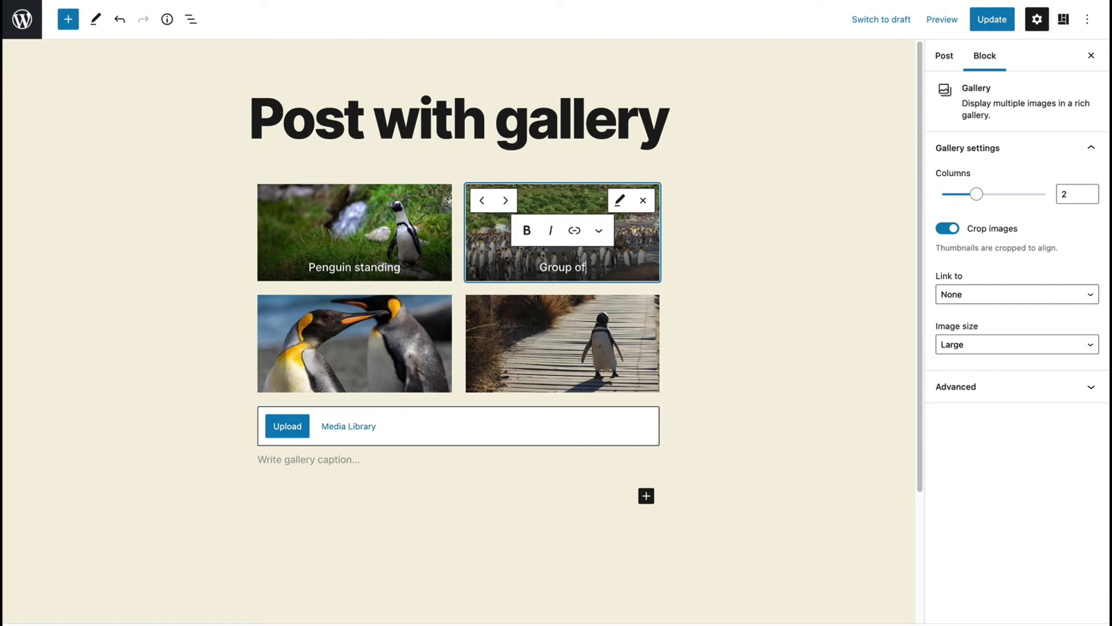
{"action": "type", "text": "penguins"}
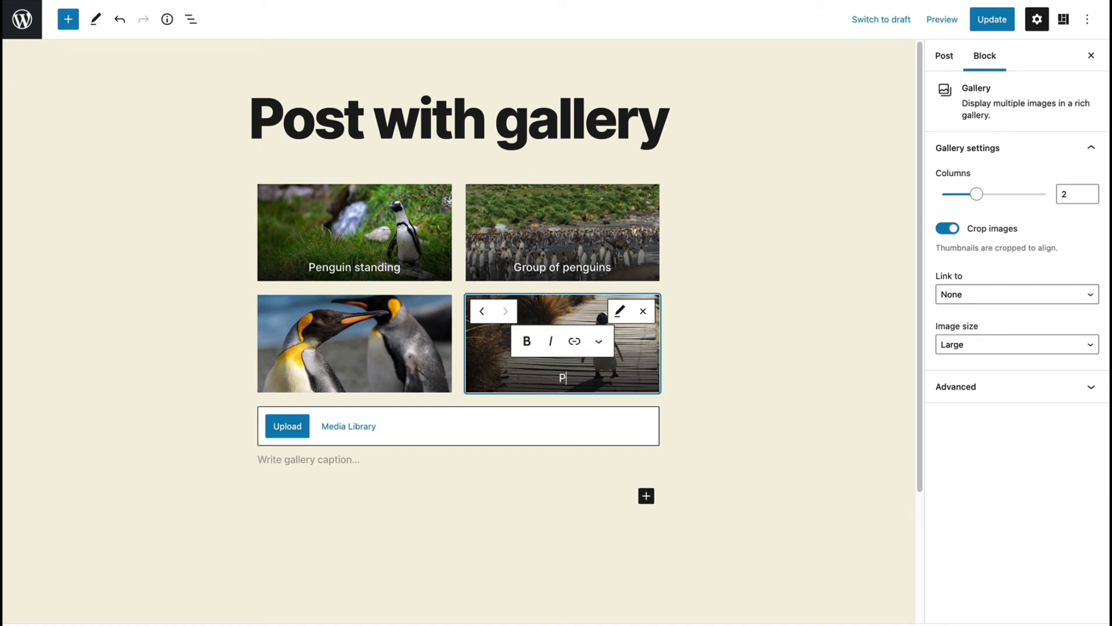
{"action": "type", "text": "enguin walking"}
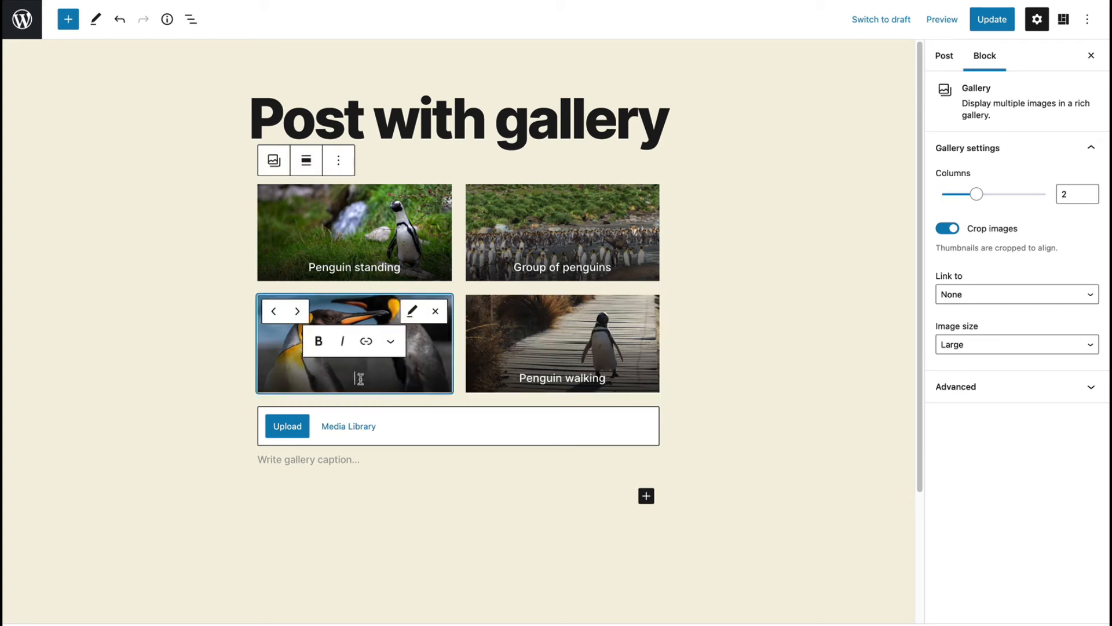
{"action": "type", "text": "Two penguins"}
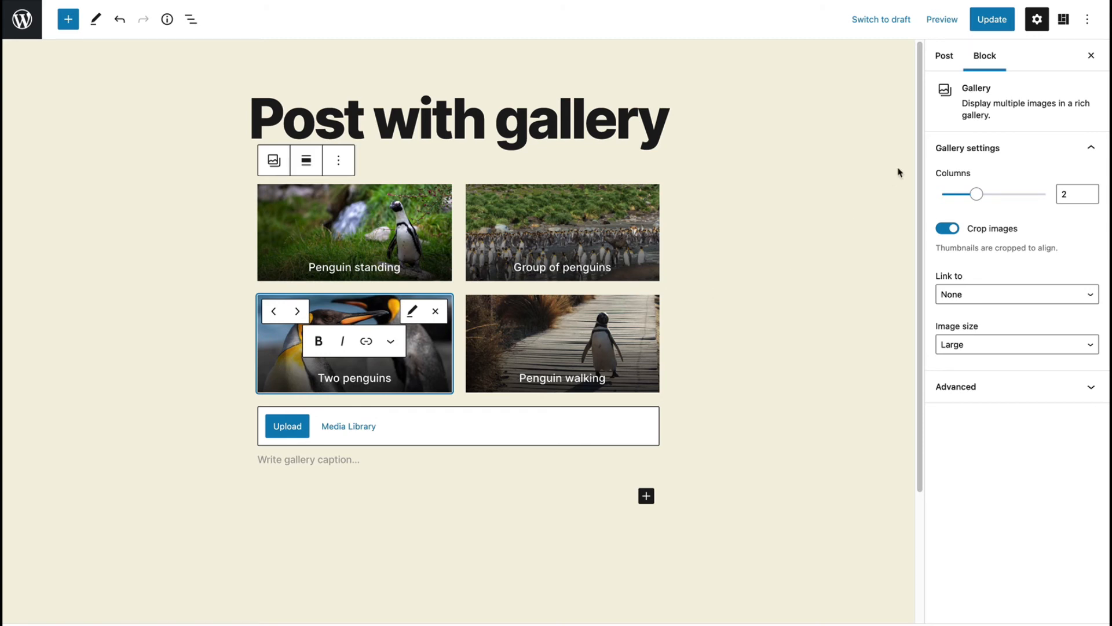
{"action": "left_click", "coordinate": [992, 20]}
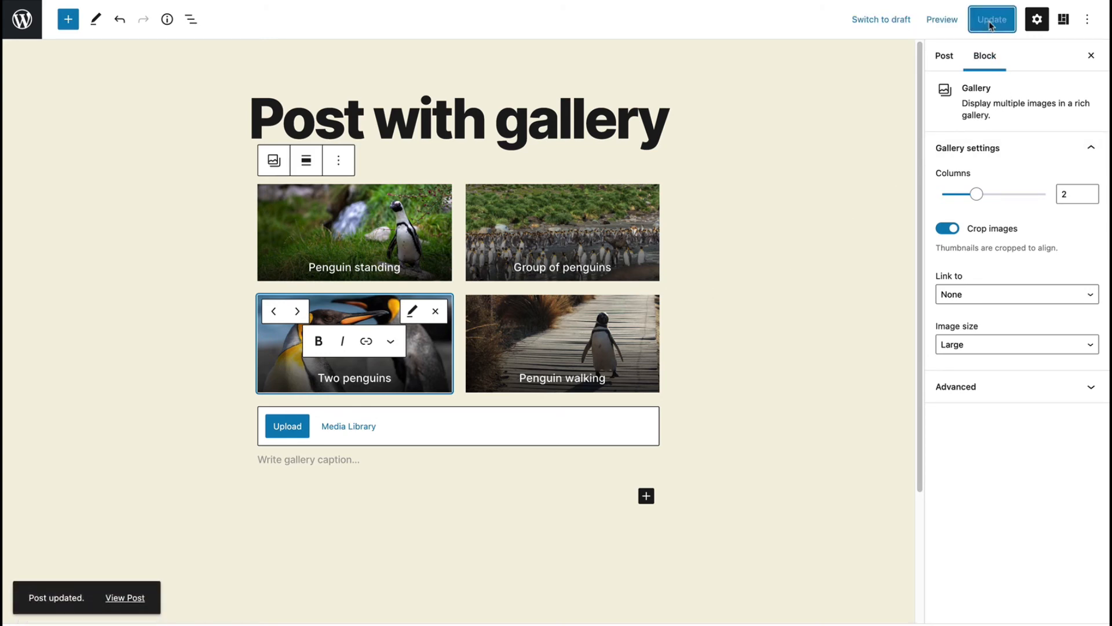
{"action": "mouse_move", "coordinate": [126, 597]}
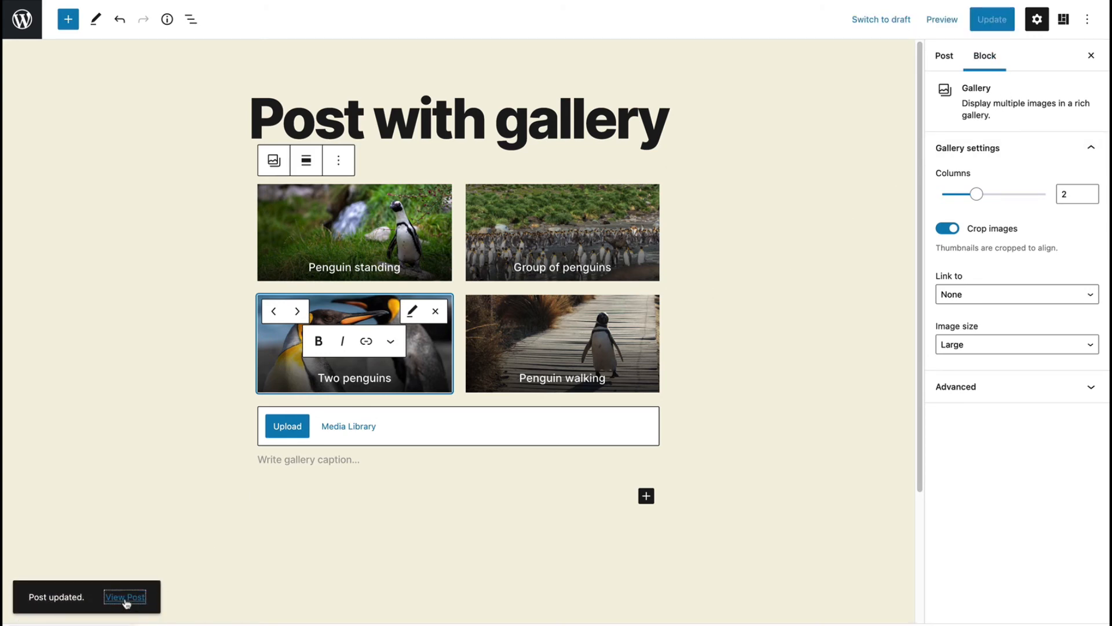
- View the captioned gallery live and in the lightbox, then return to the PublishPress Blocks plugin page
{"action": "left_click", "coordinate": [125, 596]}
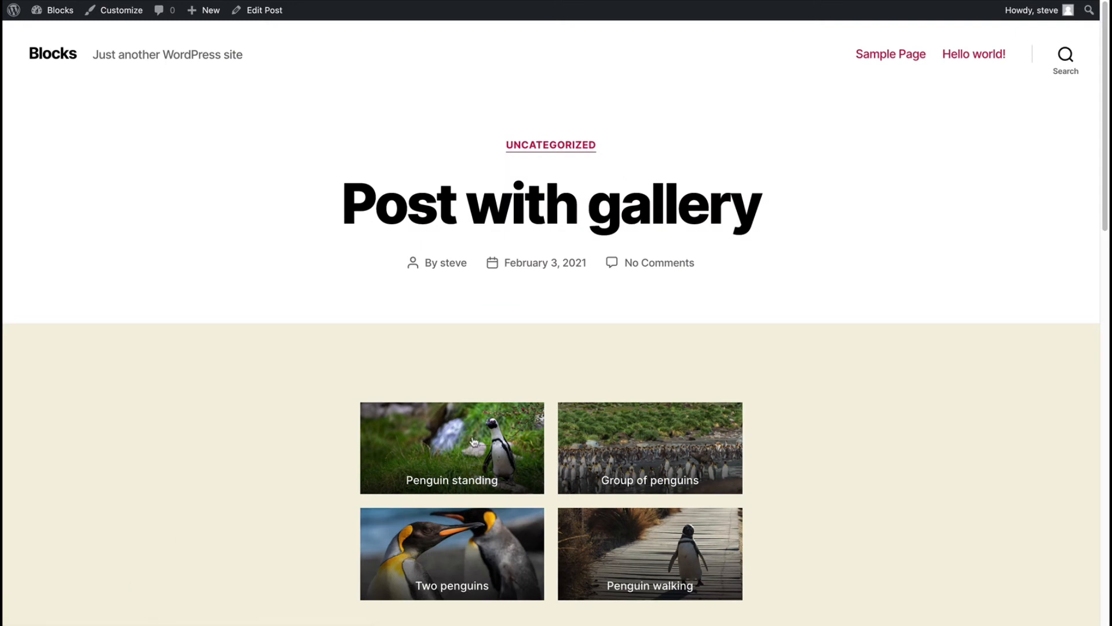
{"action": "scroll", "scroll_direction": "down", "scroll_amount": 3}
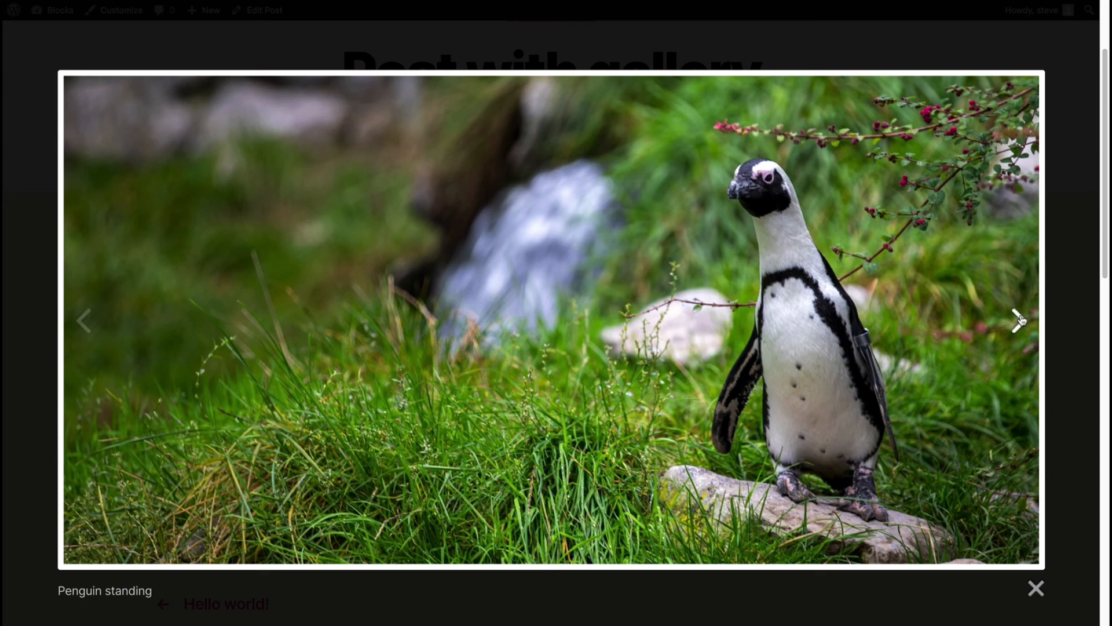
{"action": "left_click", "coordinate": [1018, 320]}
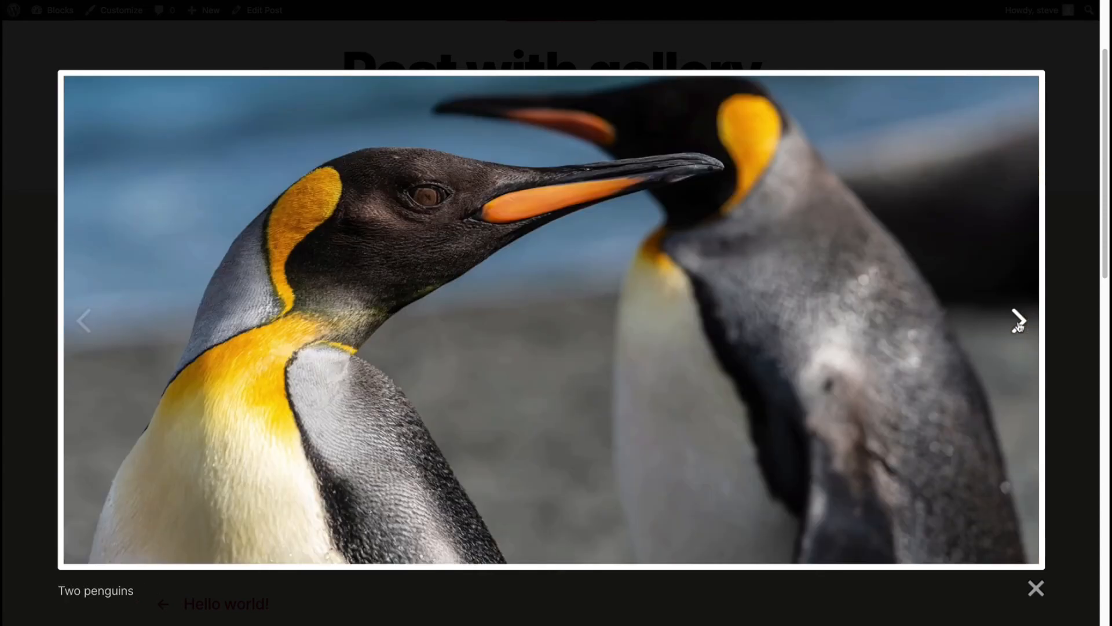
{"action": "left_click", "coordinate": [398, 15]}
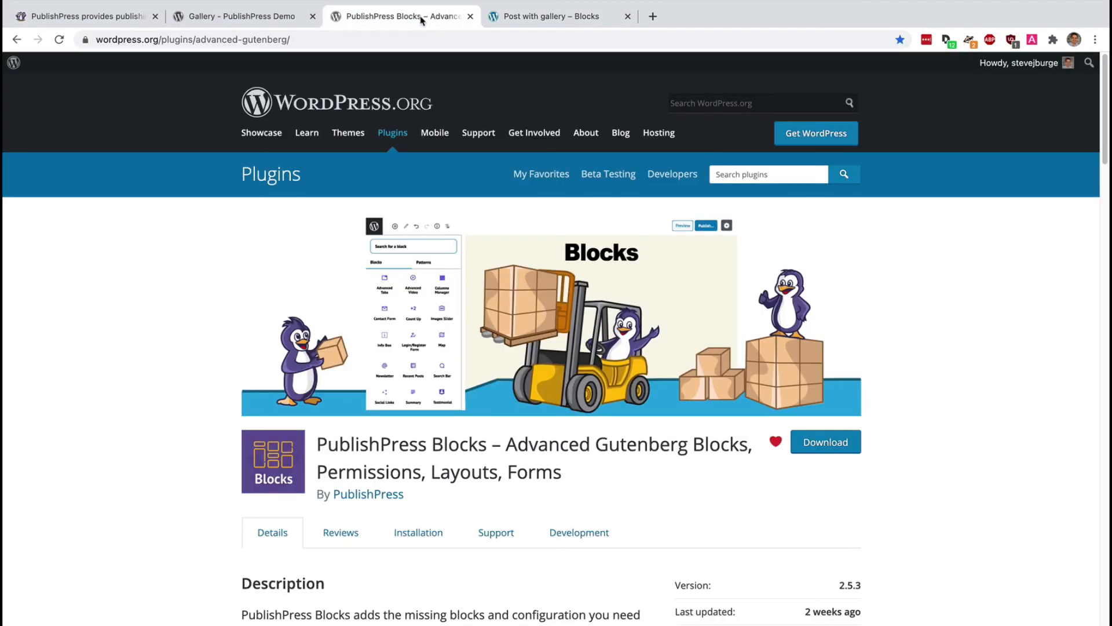